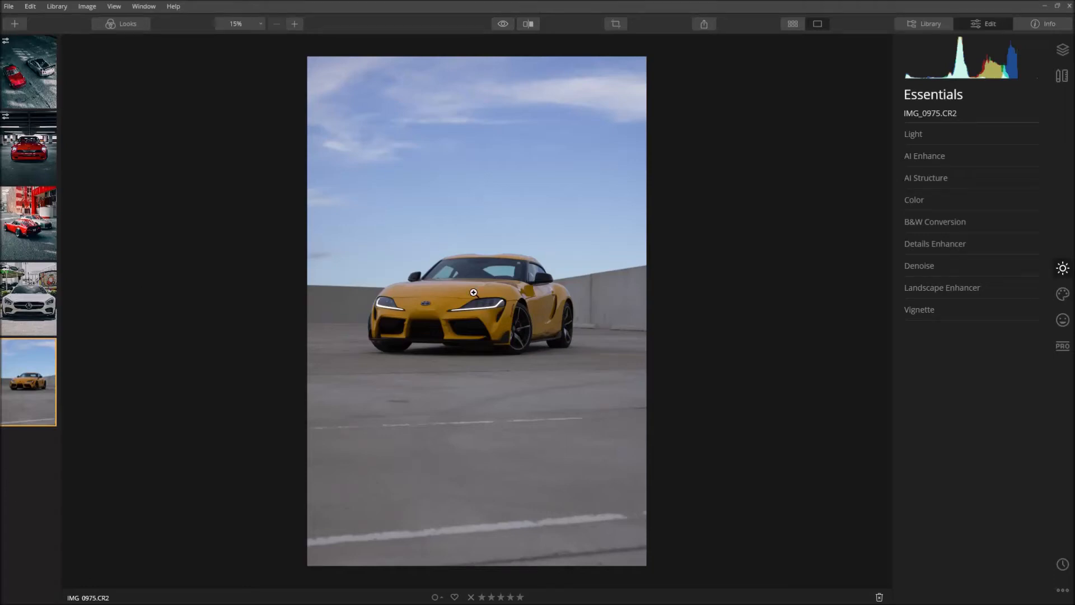
mouse_move(505, 278)
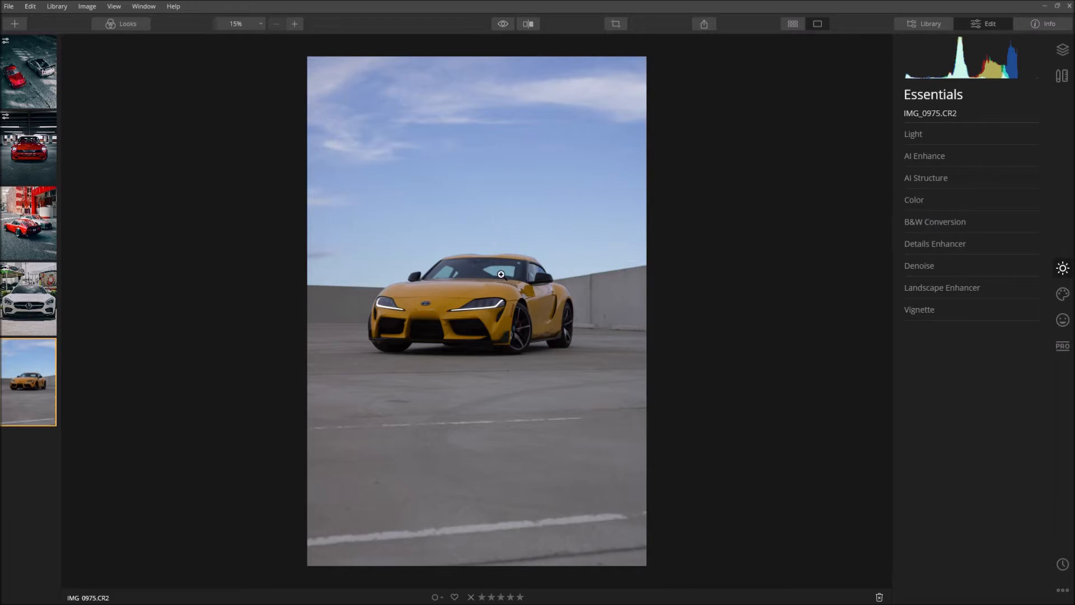
mouse_move(863, 266)
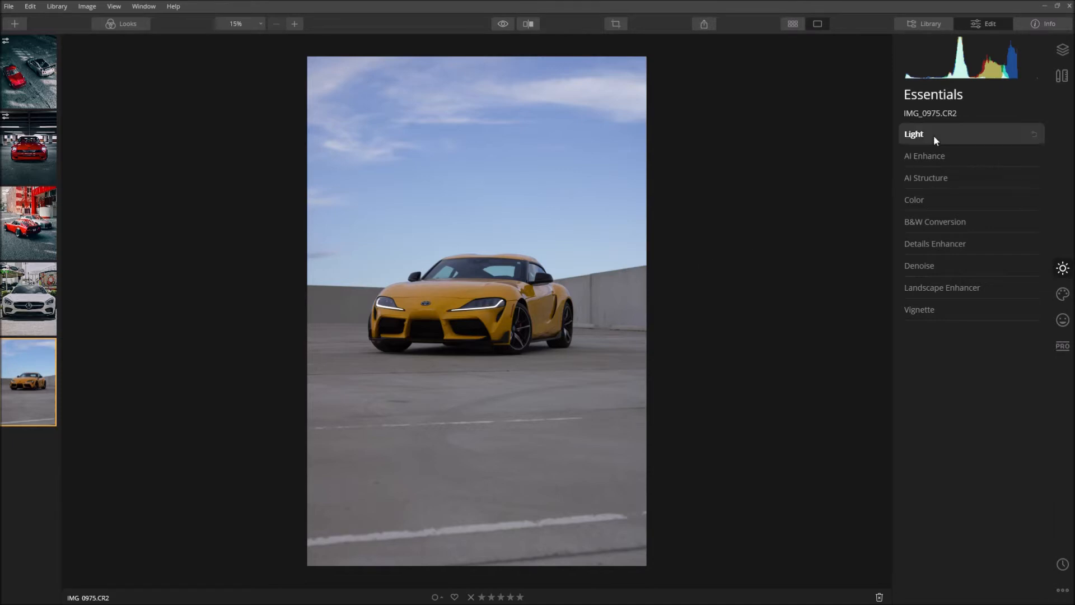
In Light, set Exposure to 0.50, Highlights to -100 and Shadows to 100.
left_click(914, 134)
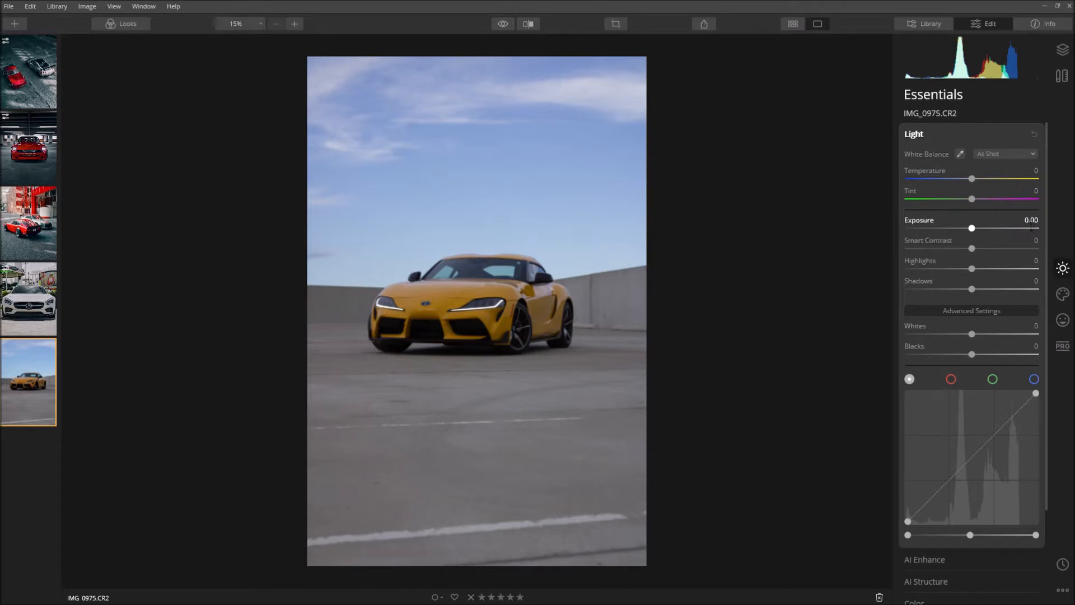
left_click(1031, 220)
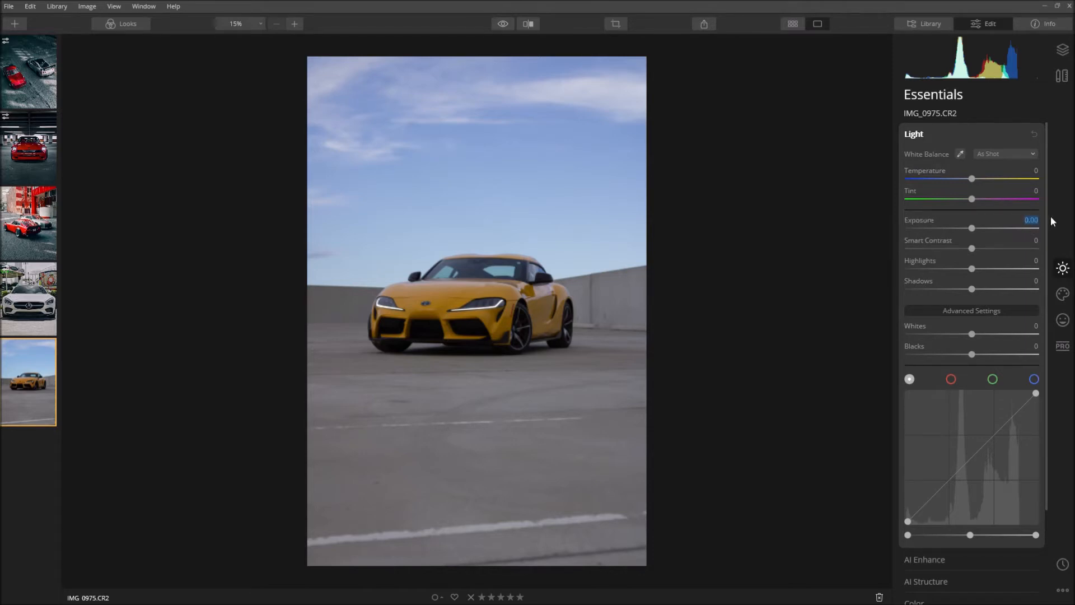
left_click_drag(972, 227, 978, 226)
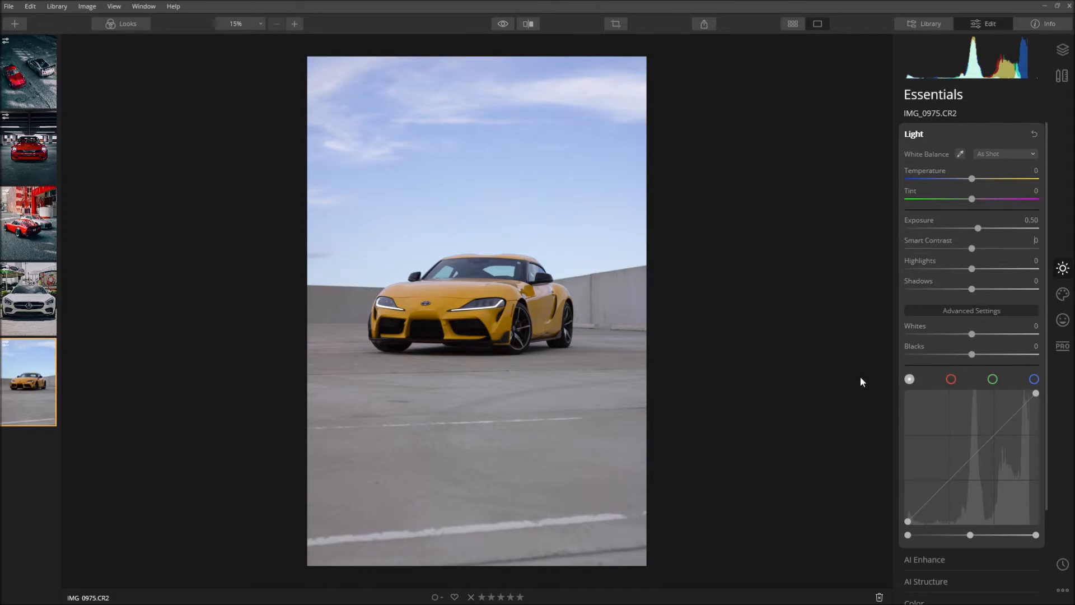
mouse_move(587, 307)
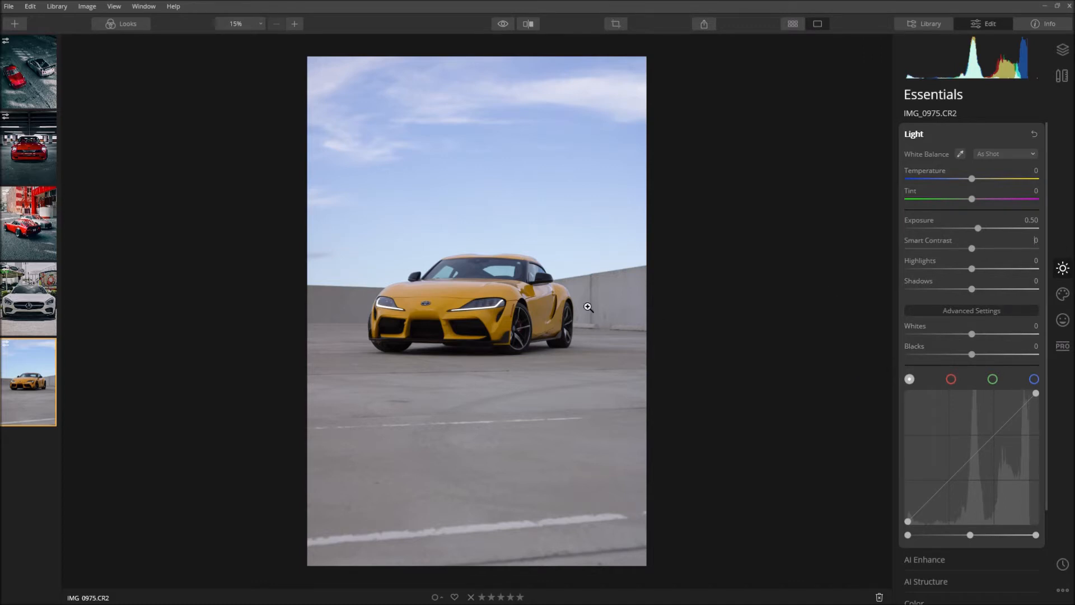
mouse_move(971, 334)
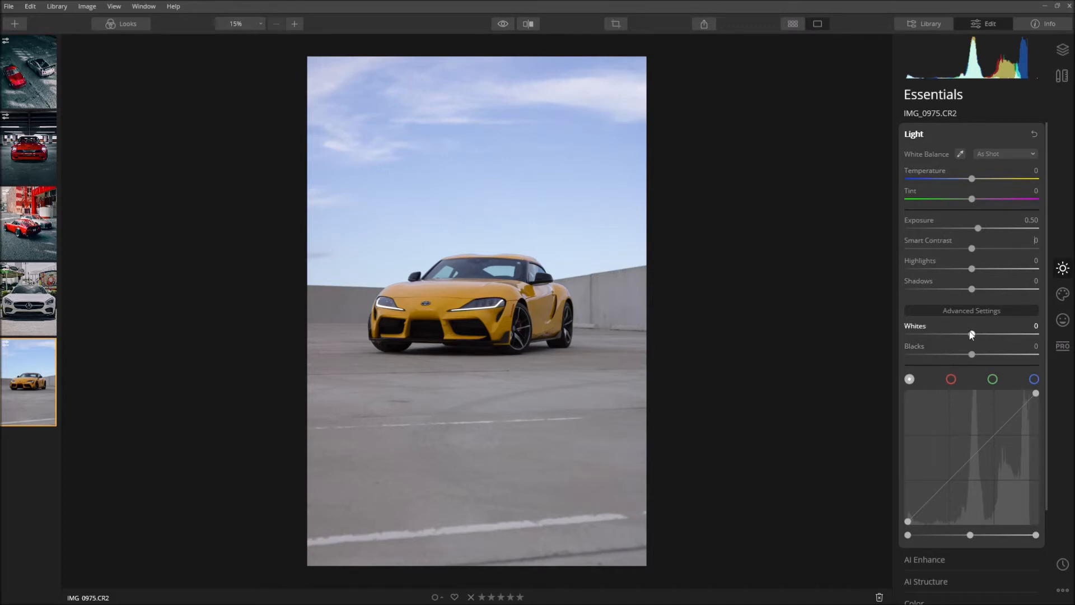
mouse_move(970, 332)
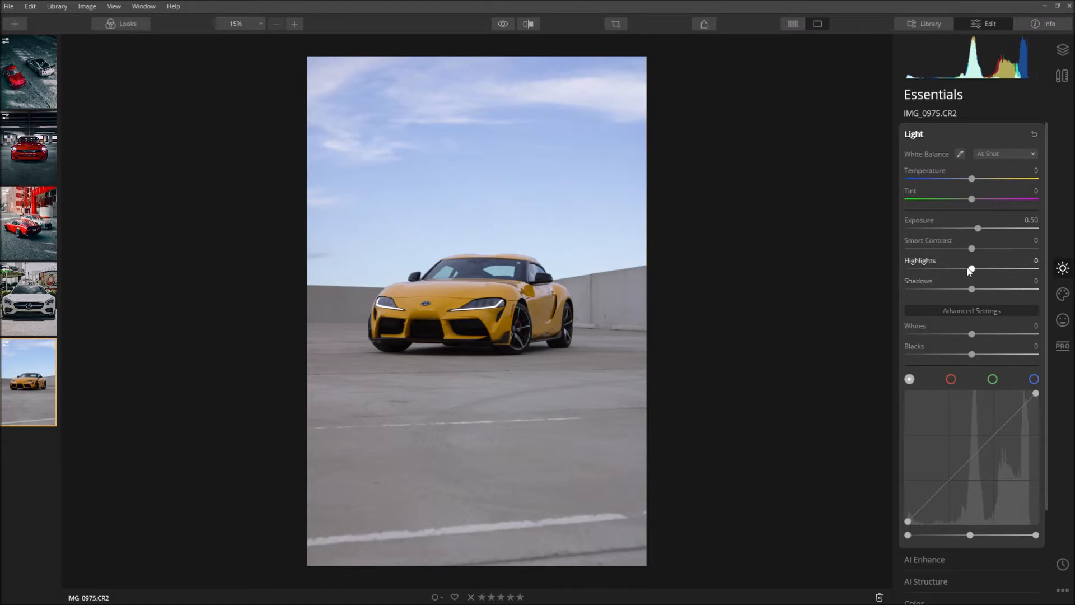
left_click_drag(970, 269, 907, 269)
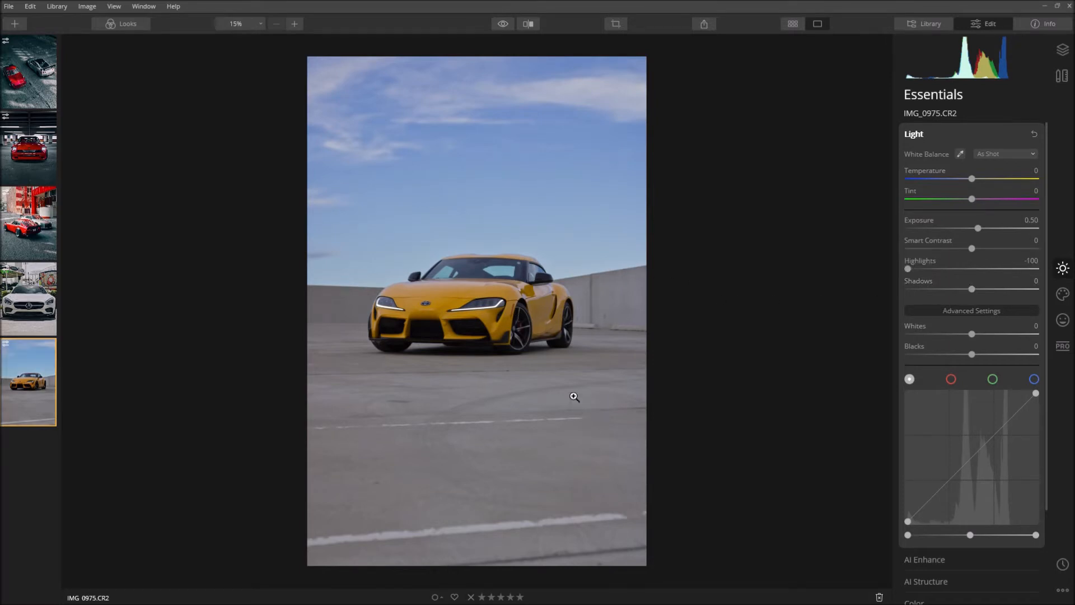
mouse_move(525, 385)
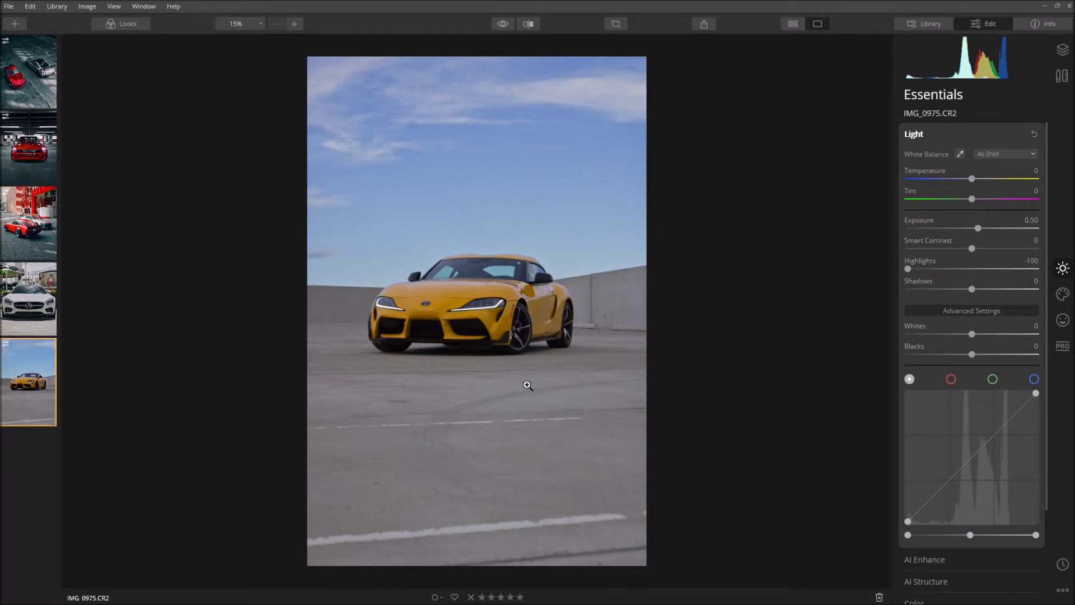
mouse_move(971, 288)
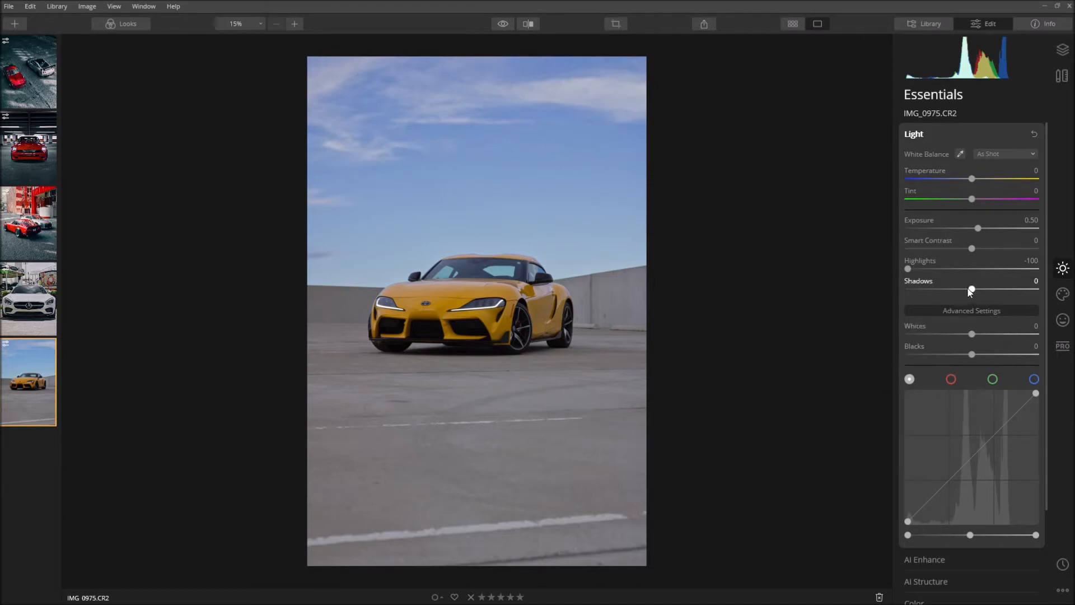
left_click_drag(971, 289, 1036, 289)
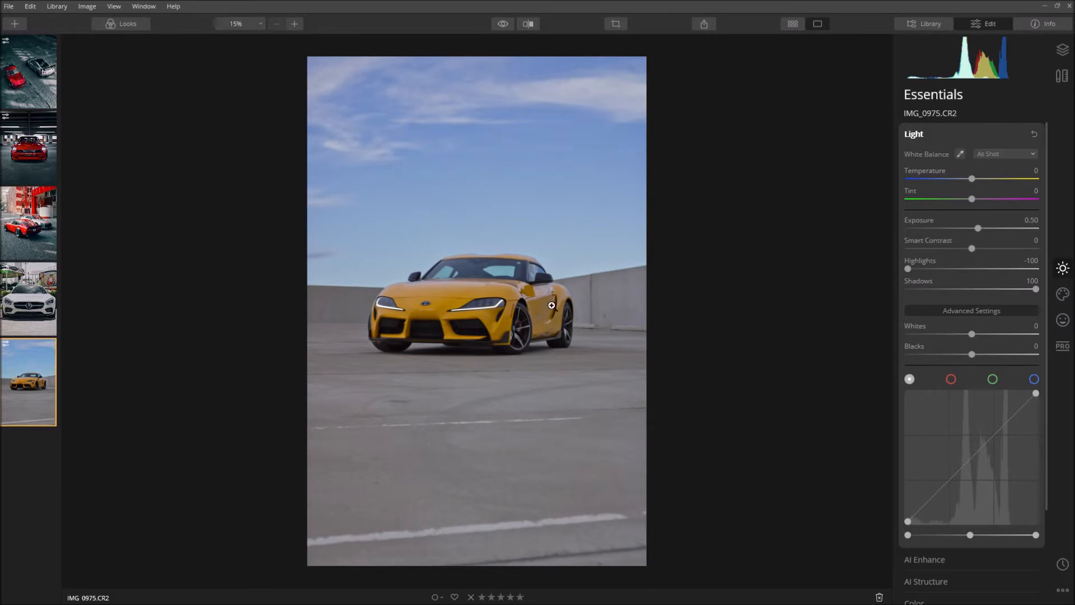
mouse_move(851, 352)
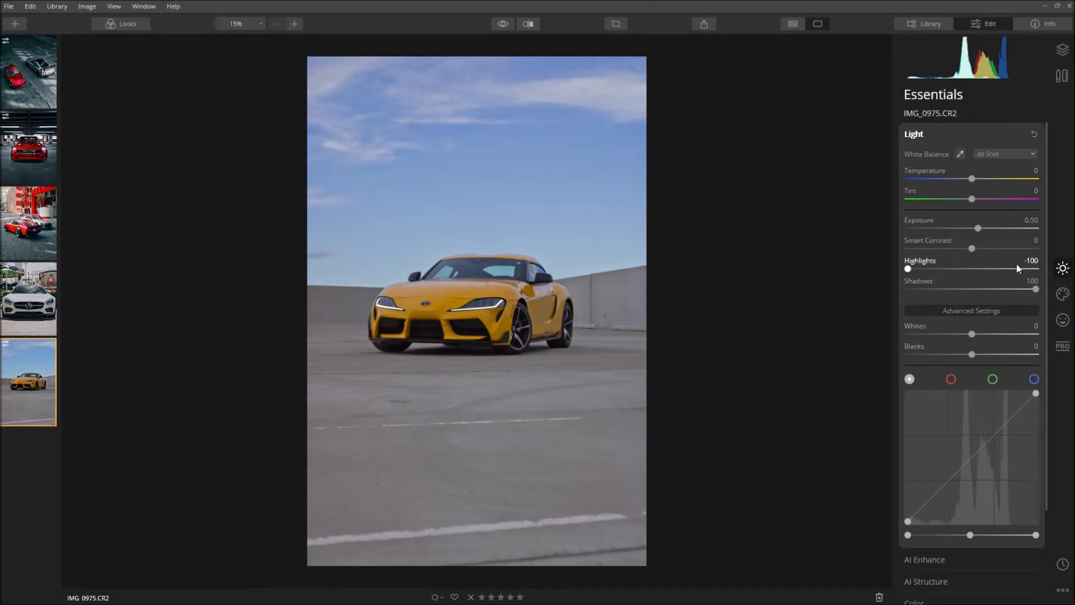
Add shadow, midtone and highlight points to the Light curve, shaping an S-curve.
scroll("down", 3)
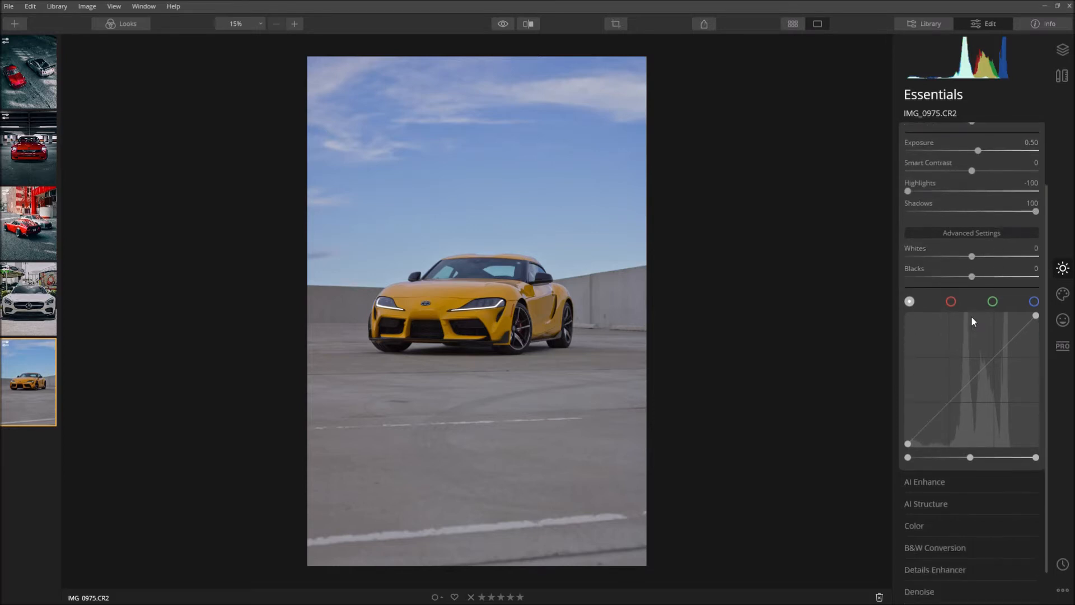
scroll("down", 3)
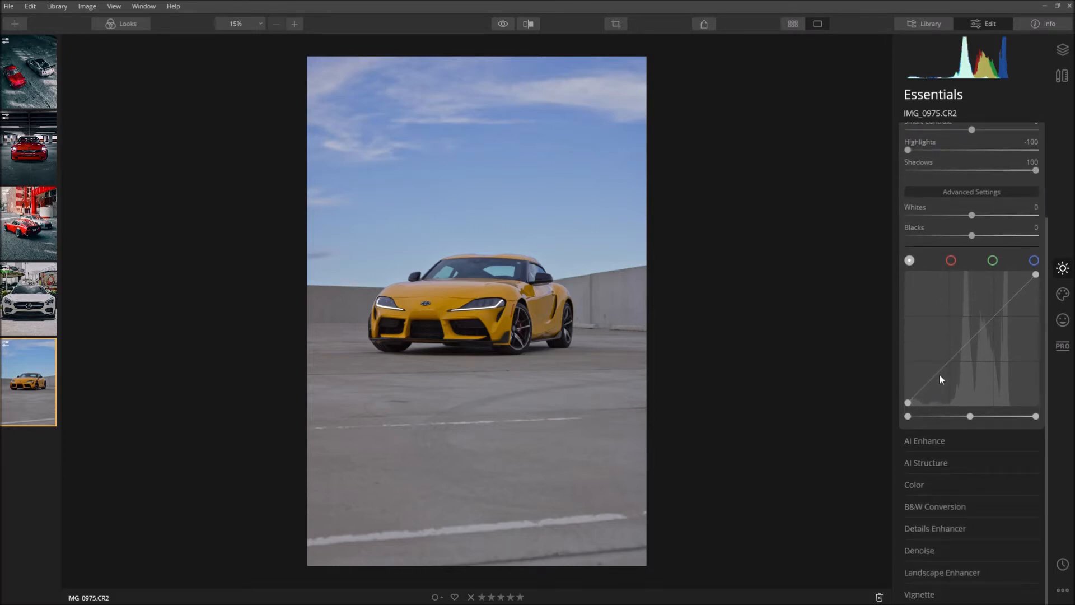
mouse_move(929, 389)
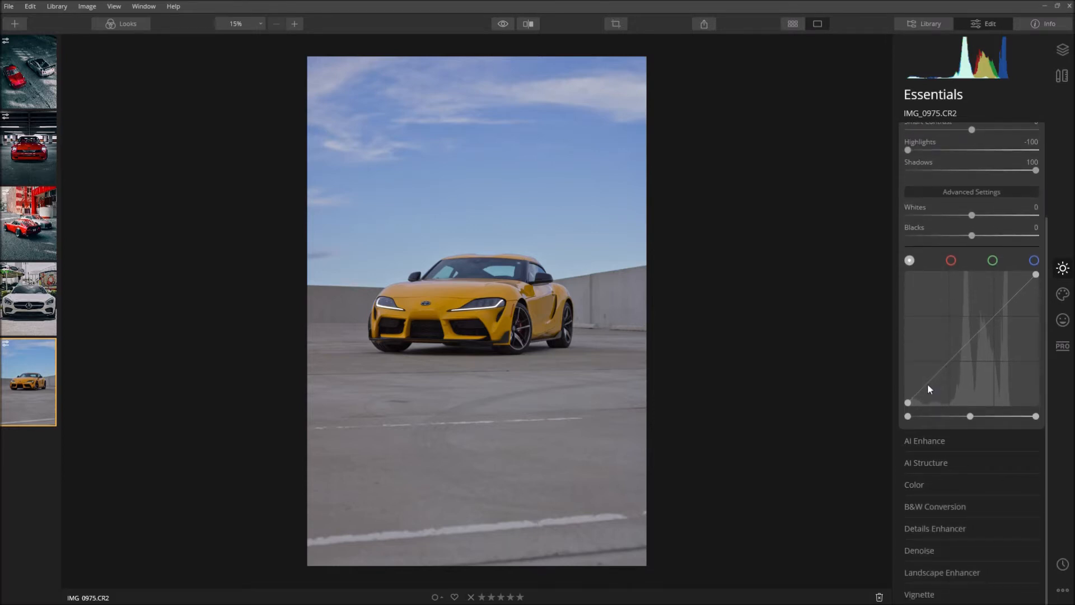
left_click_drag(929, 388, 930, 381)
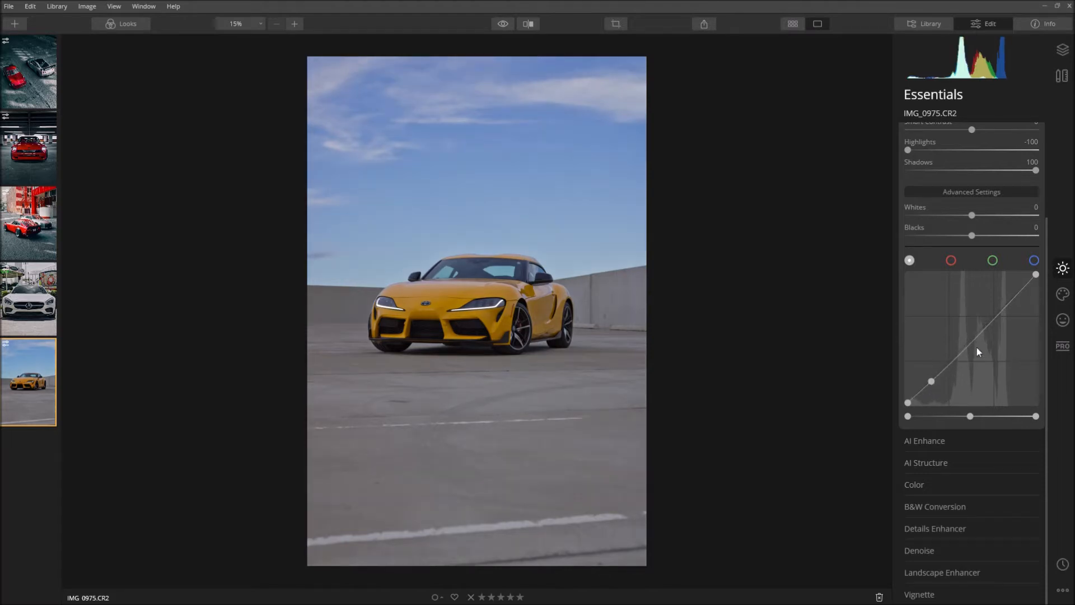
left_click_drag(980, 352, 974, 336)
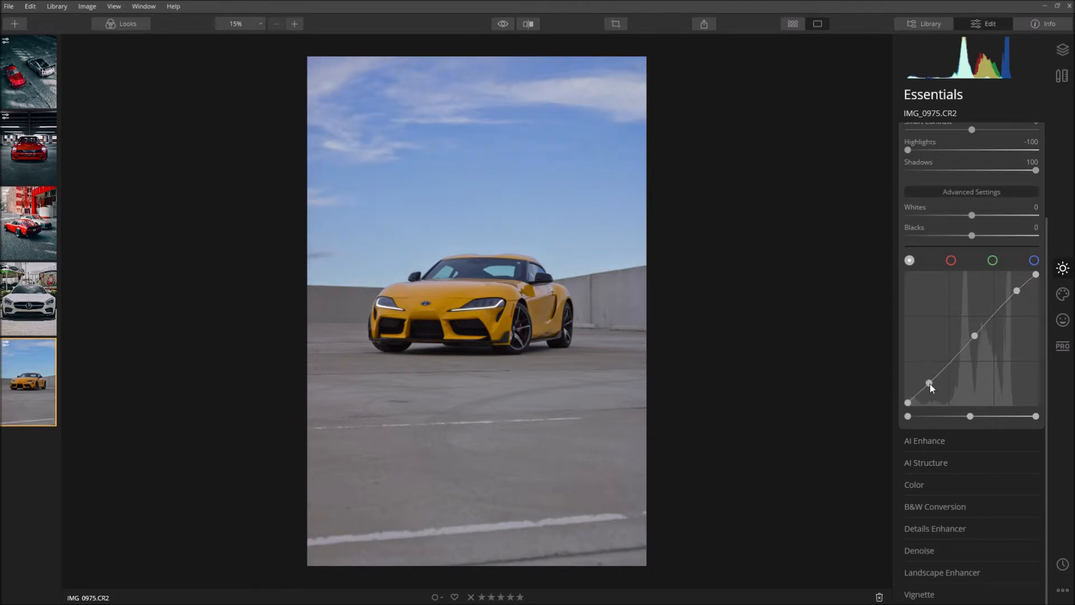
left_click_drag(930, 383, 932, 388)
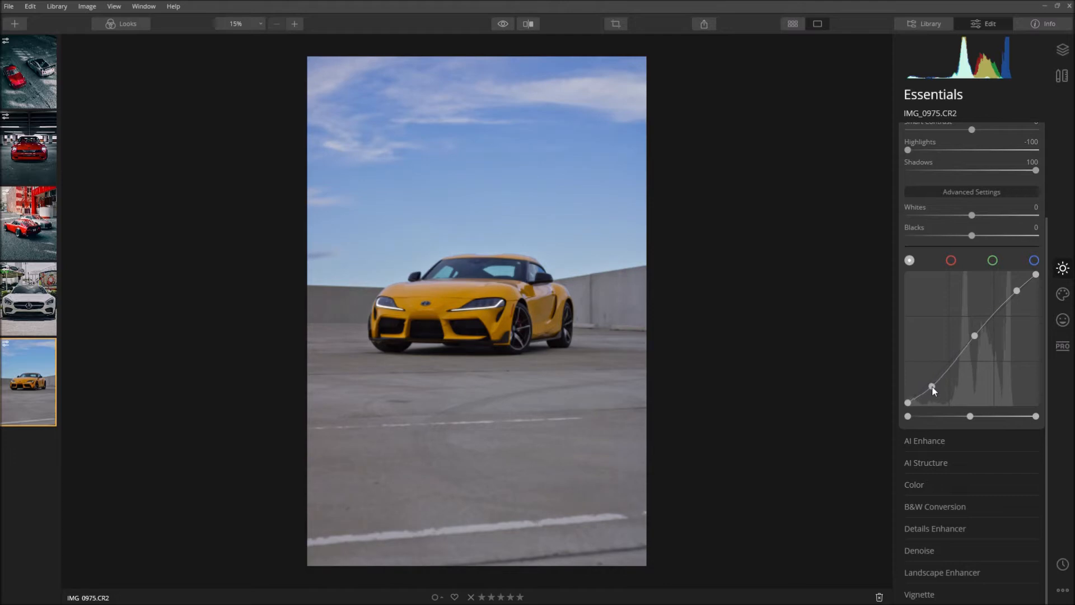
left_click_drag(931, 387, 931, 387)
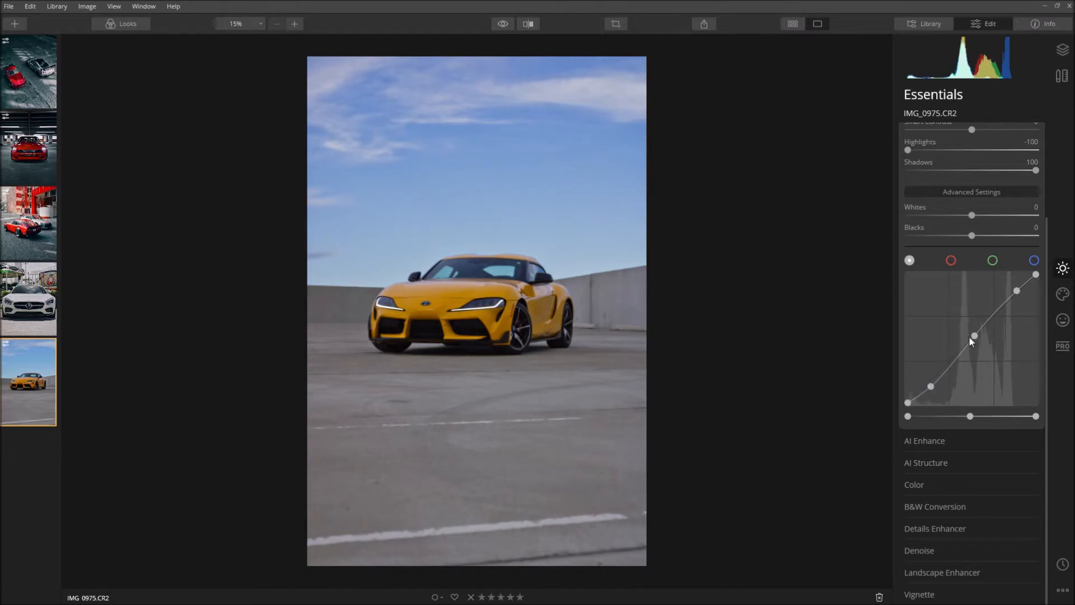
left_click_drag(973, 335, 978, 337)
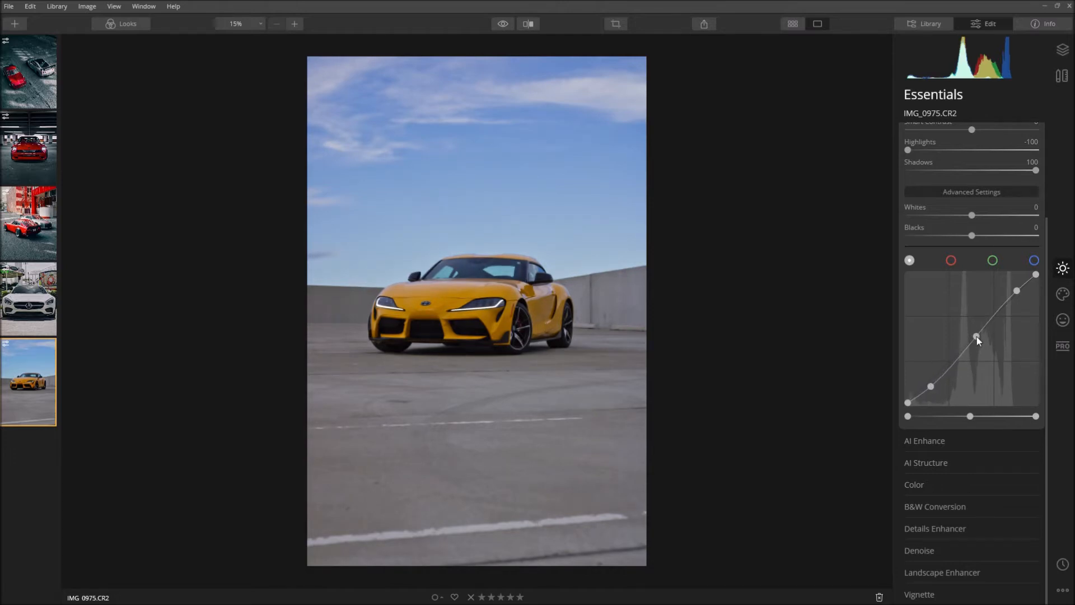
left_click_drag(977, 341, 974, 336)
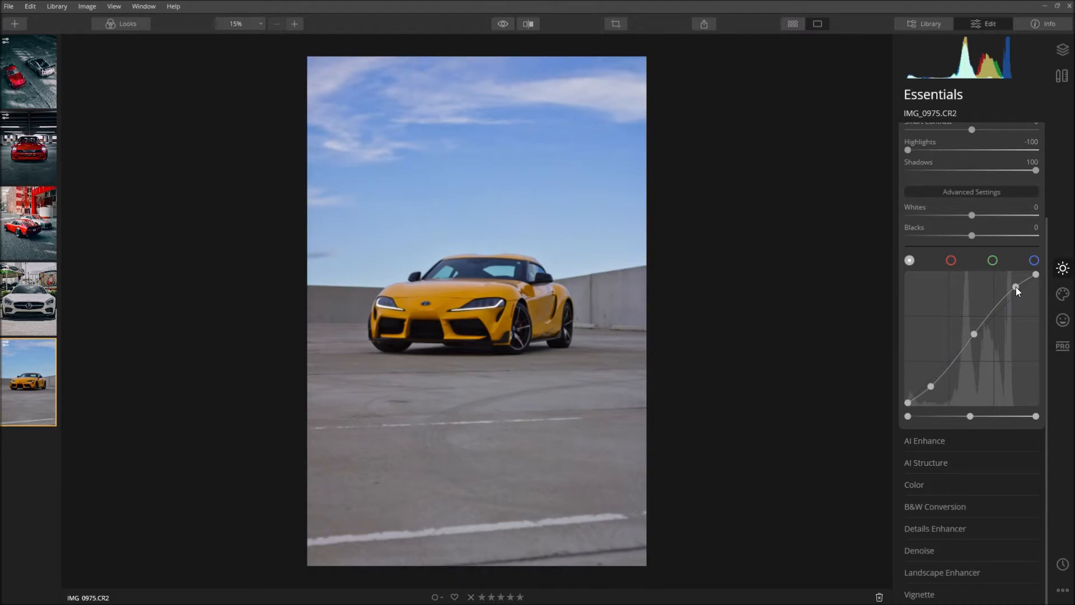
left_click_drag(1017, 288, 974, 335)
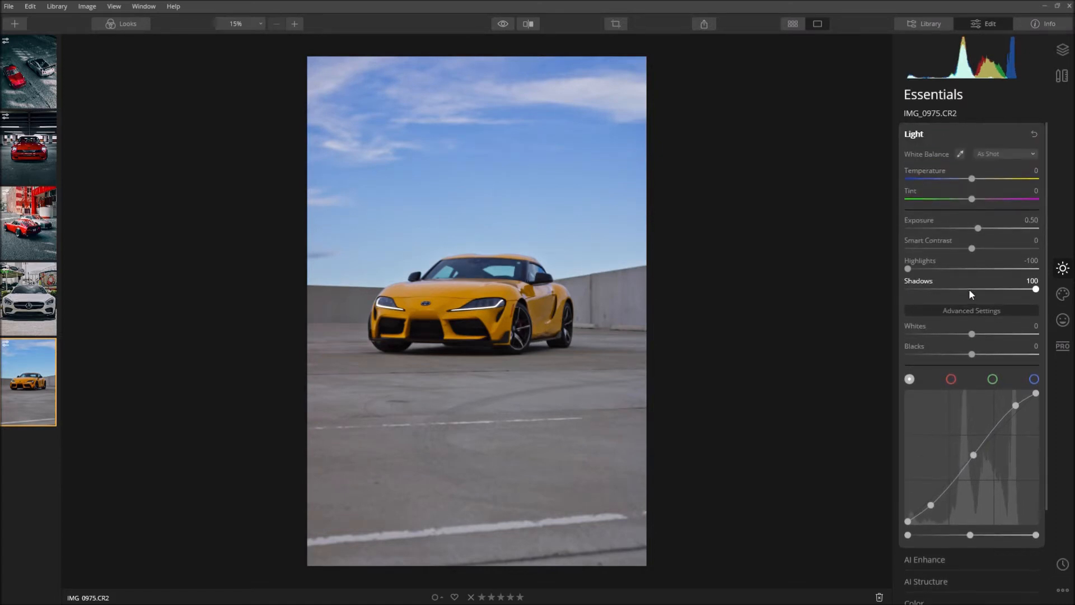
mouse_move(925, 135)
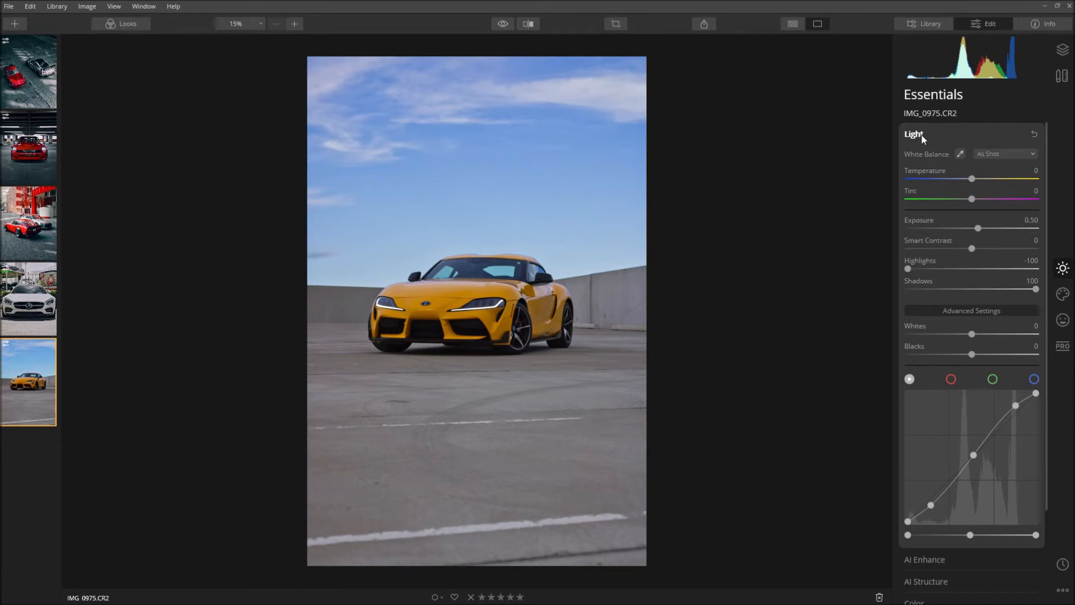
Collapse Light and set AI Sky Enhancer in AI Enhance to 25.
left_click(913, 134)
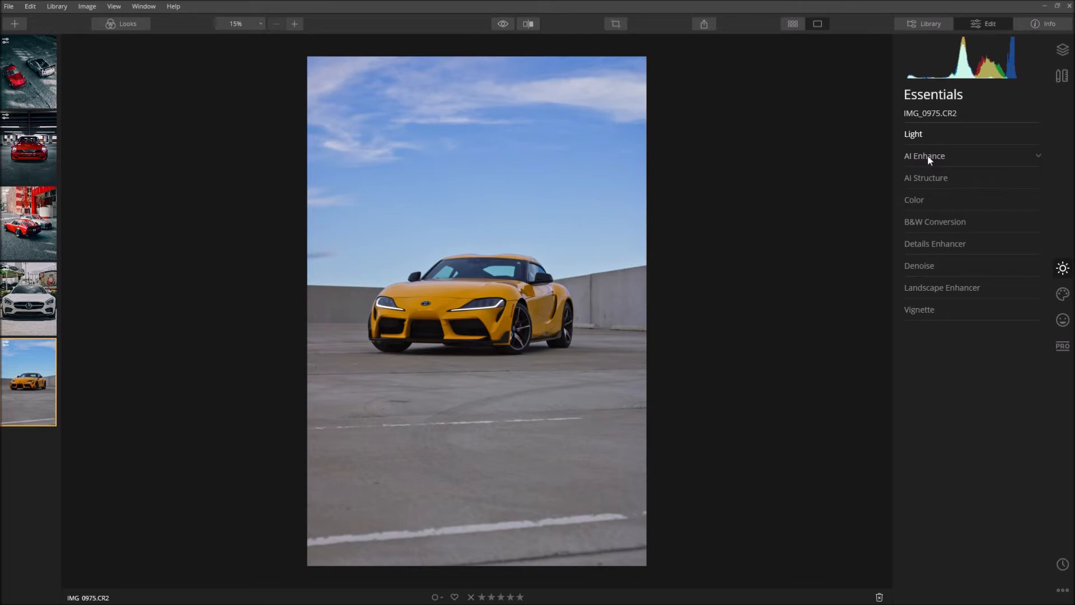
left_click(925, 157)
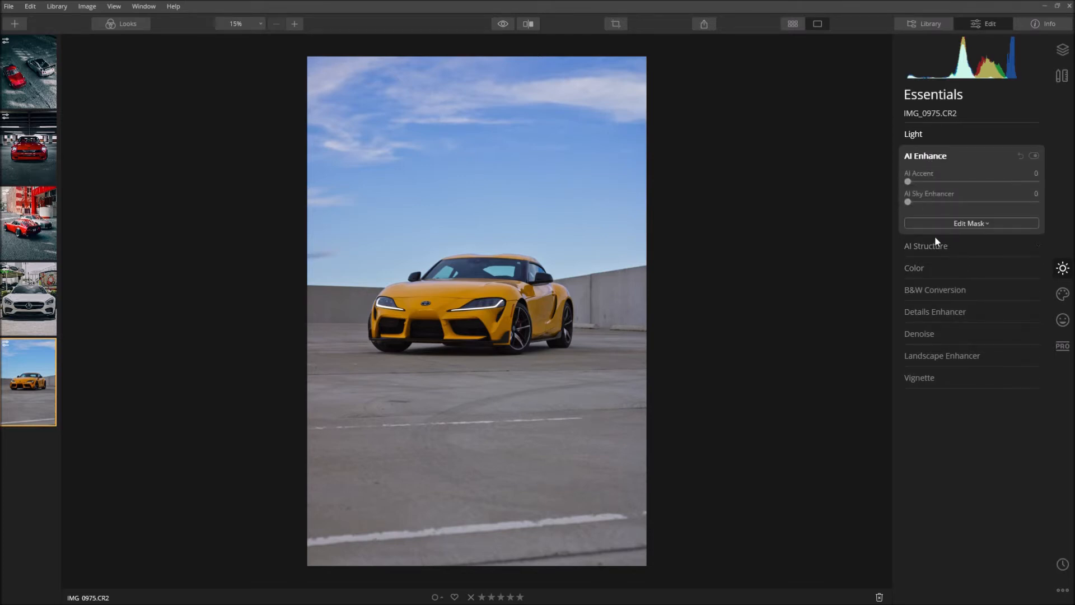
mouse_move(950, 219)
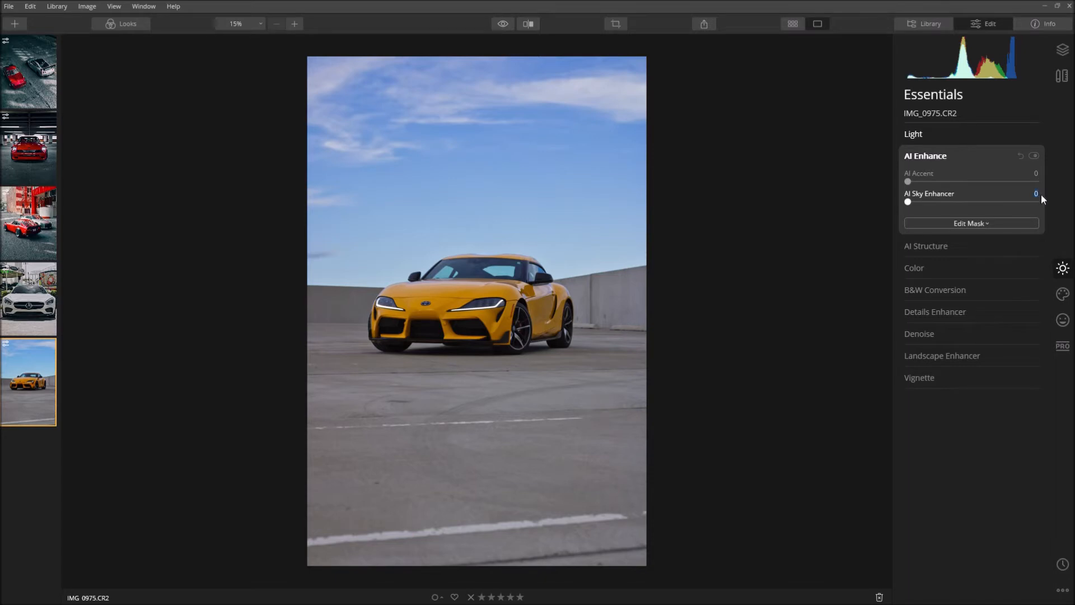
left_click_drag(908, 202, 939, 201)
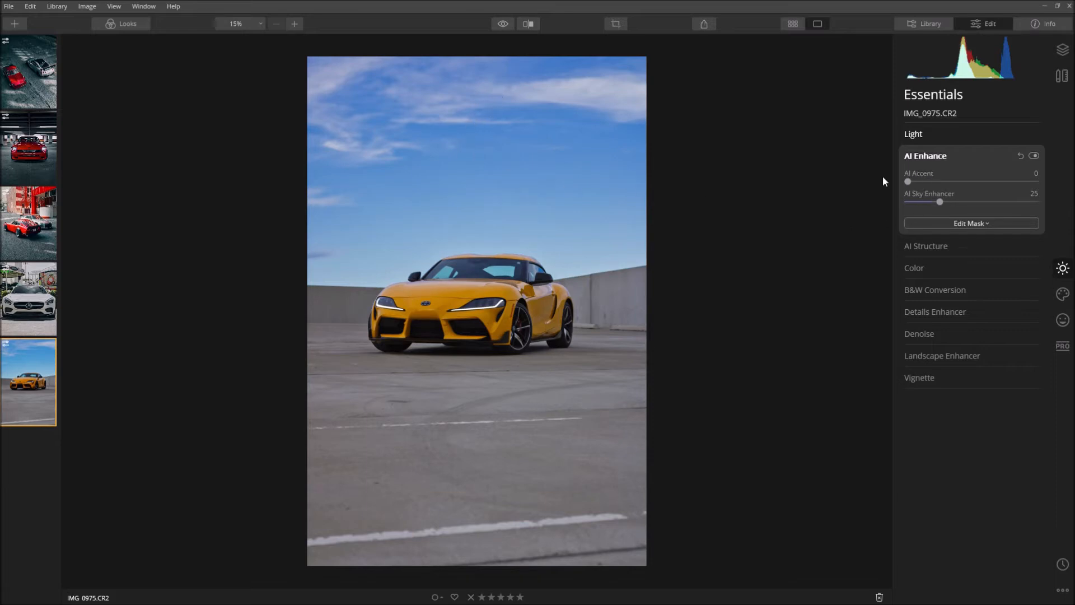
mouse_move(945, 159)
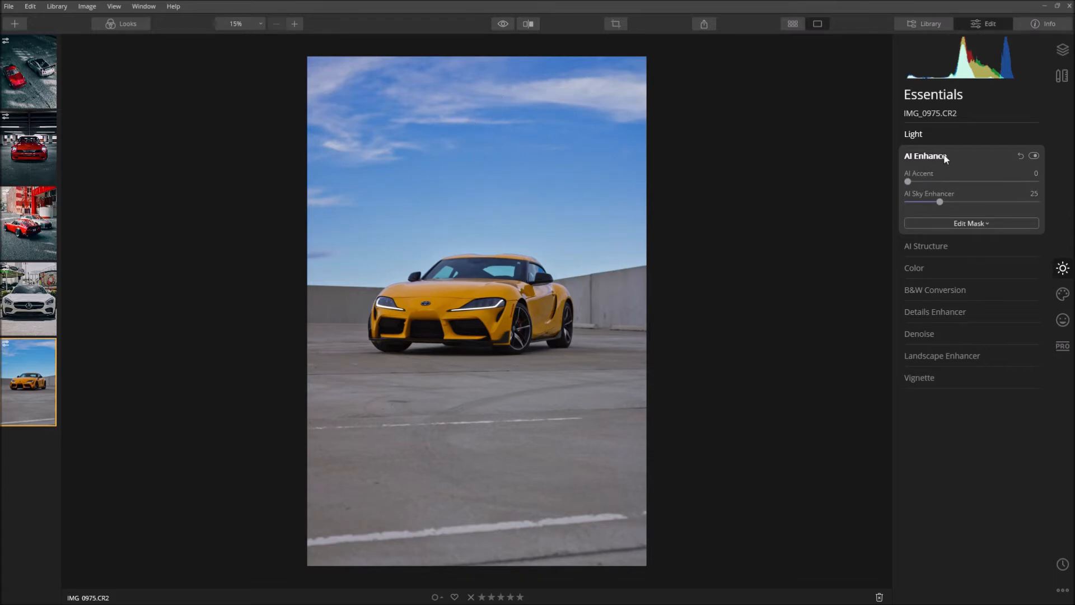
Raise the AI Structure Amount slider to about 18.
left_click(924, 156)
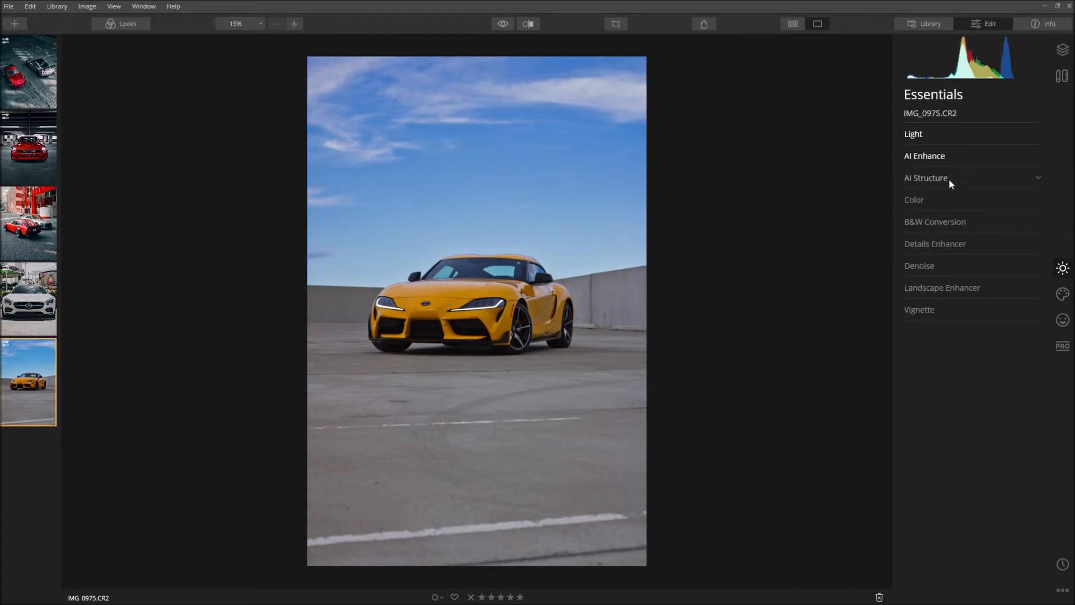
left_click(926, 178)
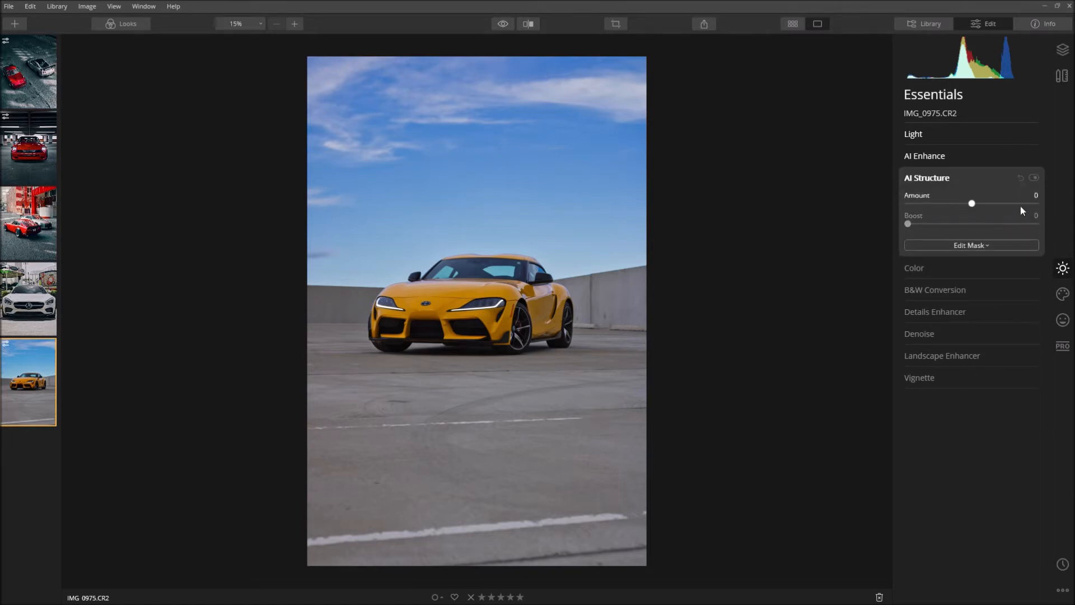
mouse_move(972, 204)
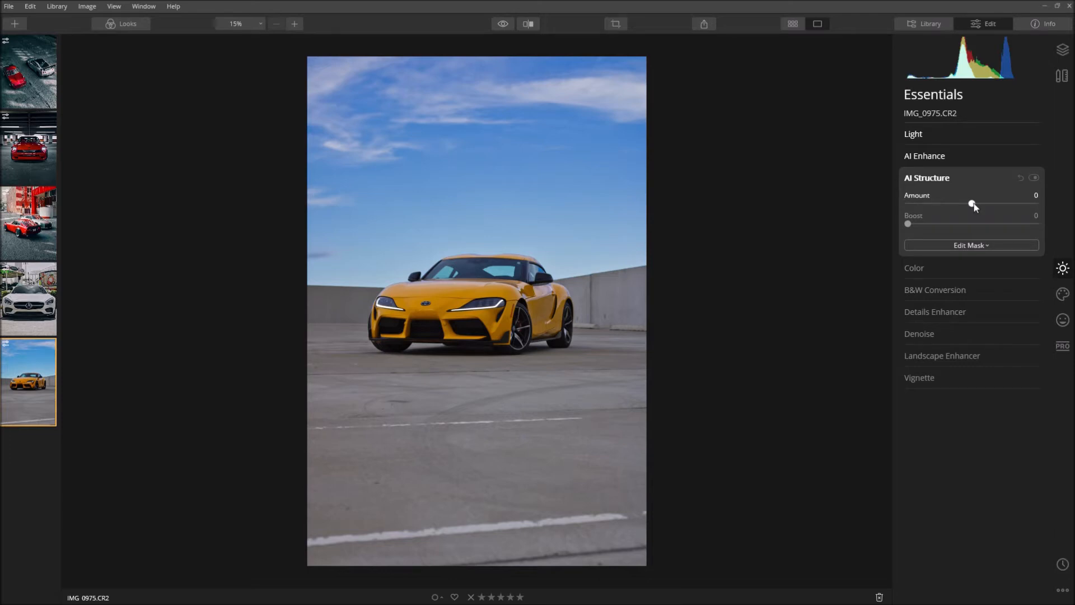
left_click_drag(972, 205, 983, 205)
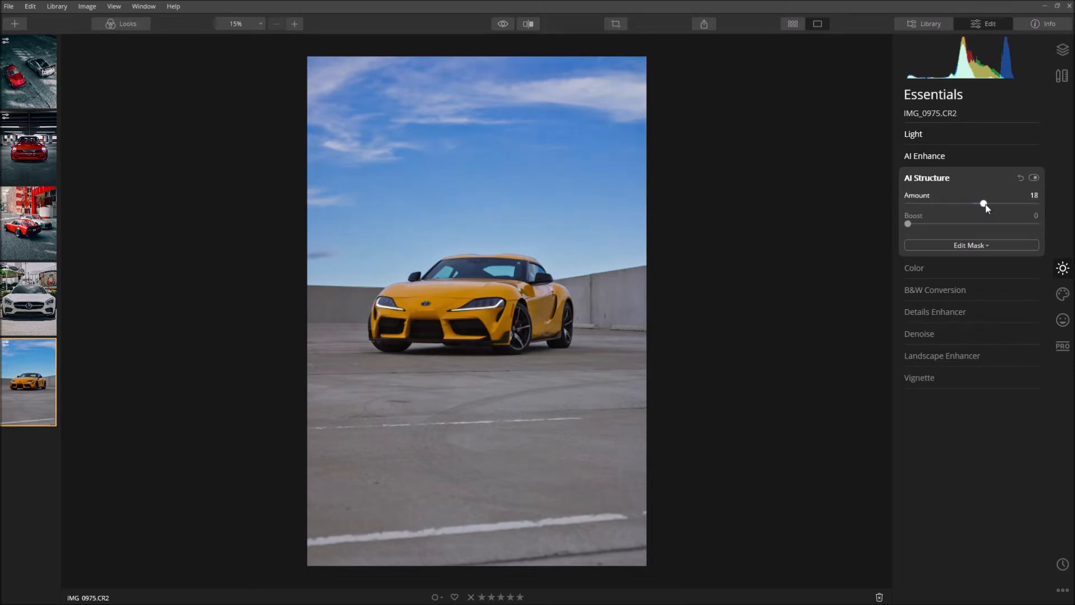
left_click_drag(983, 204, 988, 204)
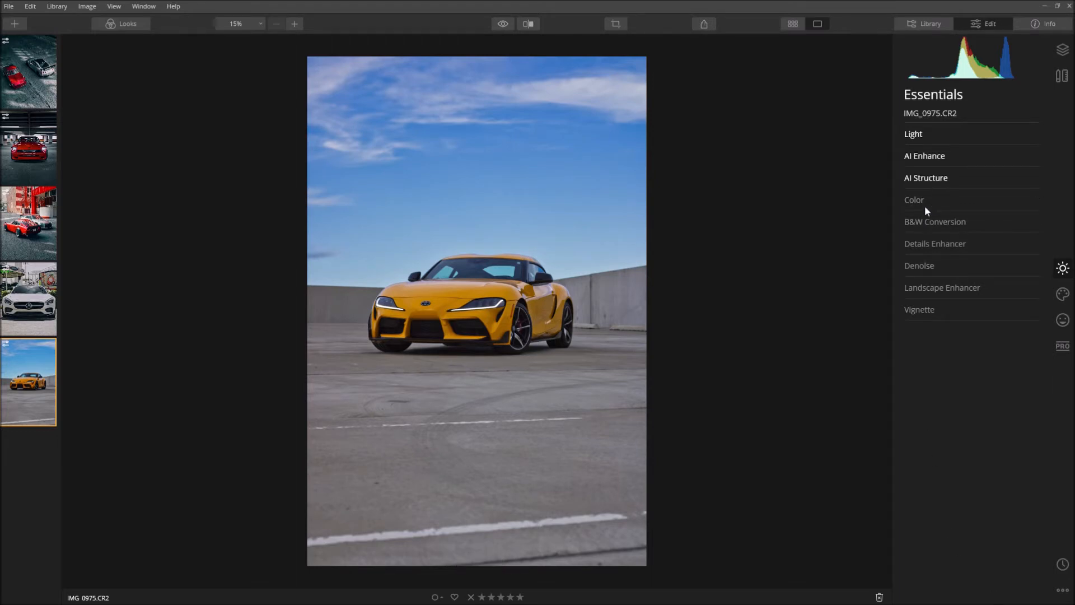
Set Vibrance to -50 in the Color panel's advanced settings.
left_click(914, 199)
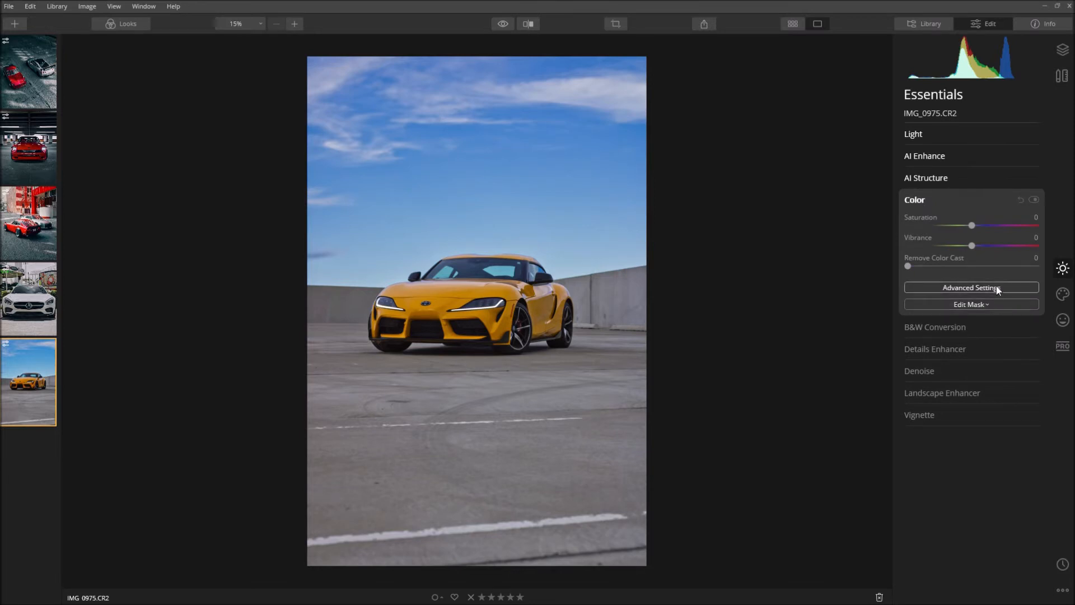
left_click(970, 288)
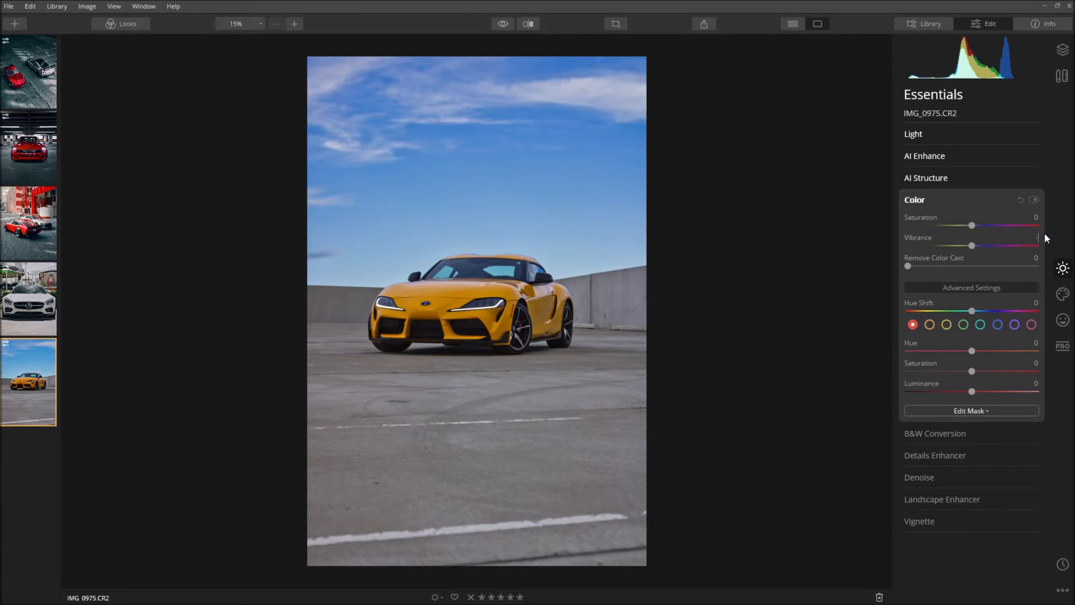
left_click_drag(971, 245, 939, 245)
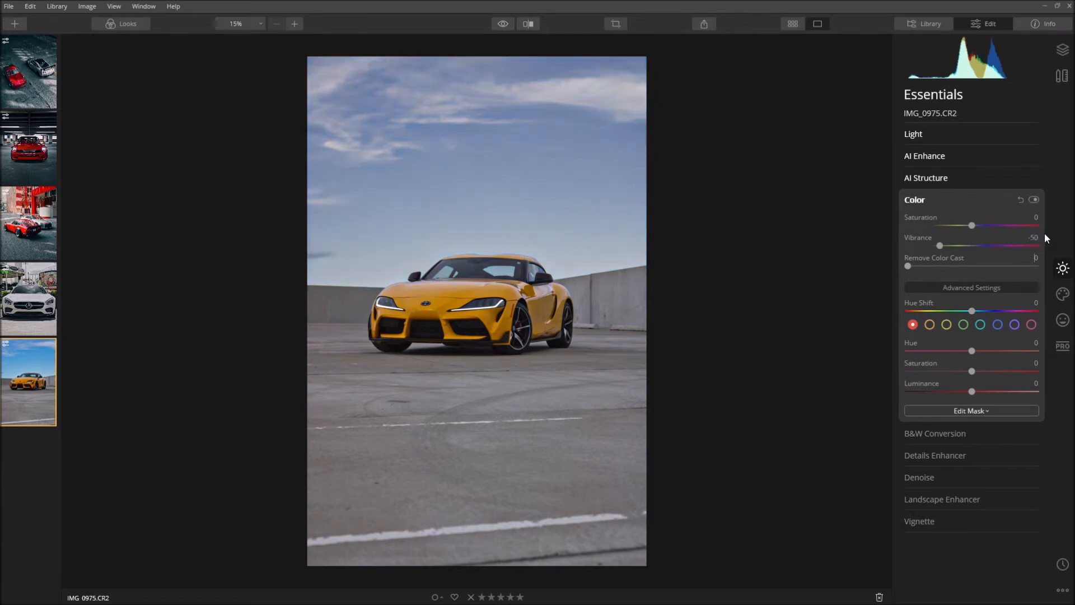
mouse_move(812, 206)
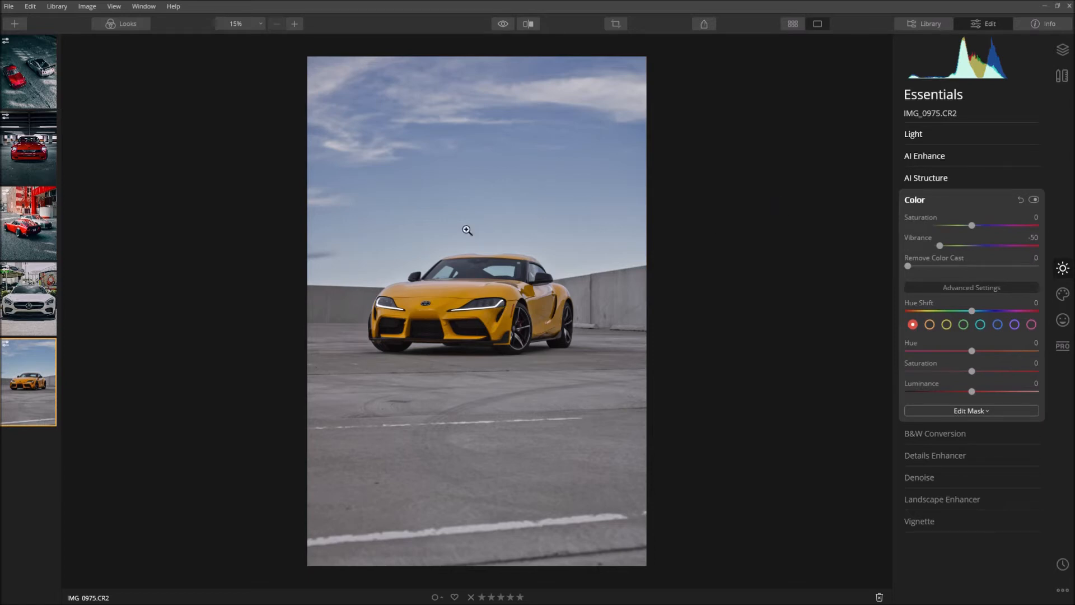
mouse_move(456, 210)
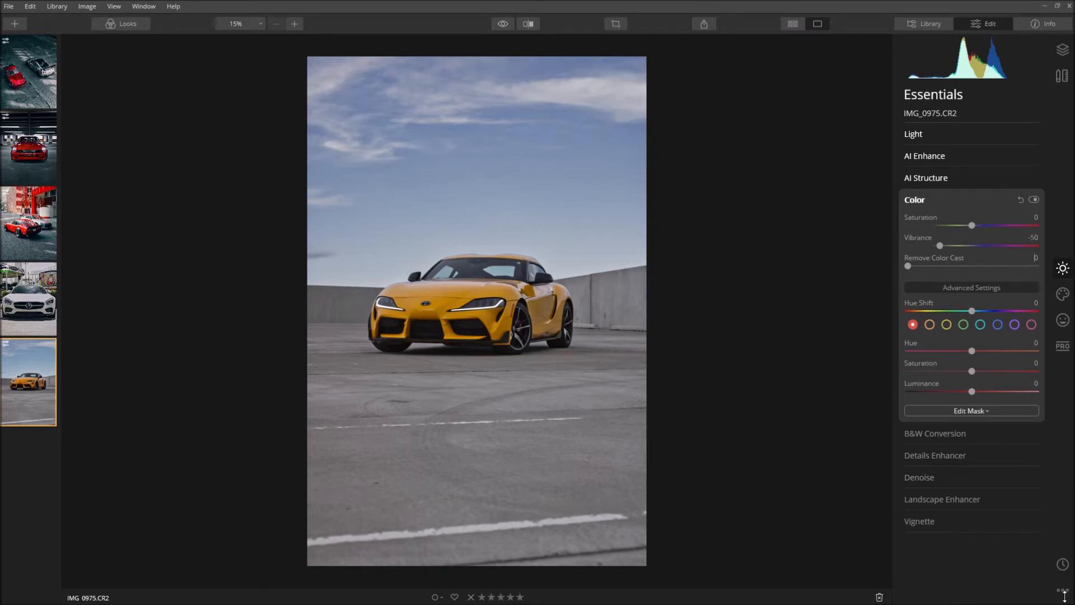
mouse_move(971, 352)
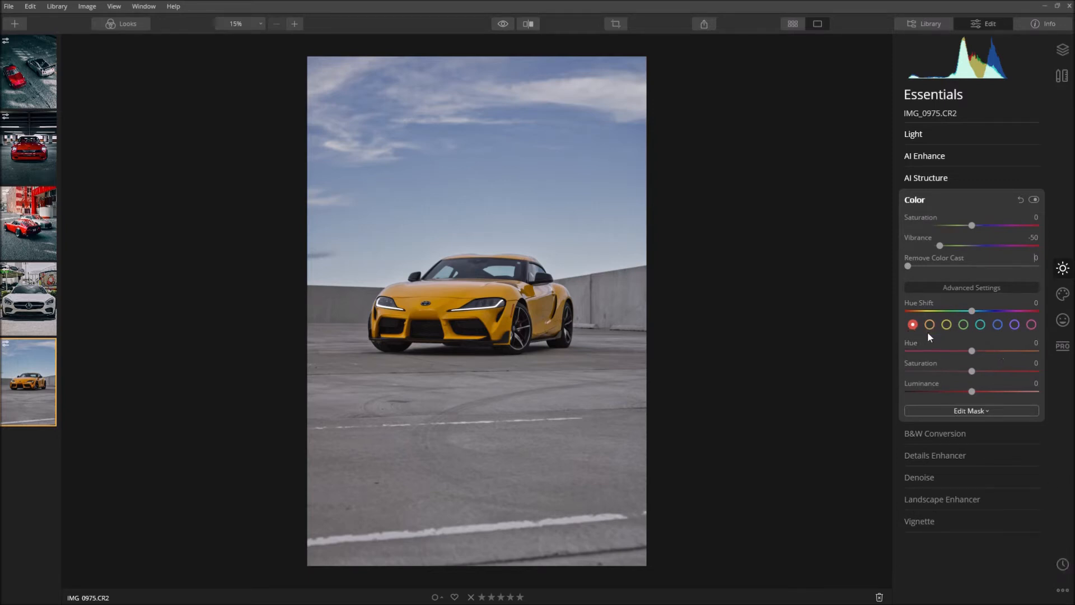
Adjust the orange tones and set aqua Luminance to -100.
left_click(929, 325)
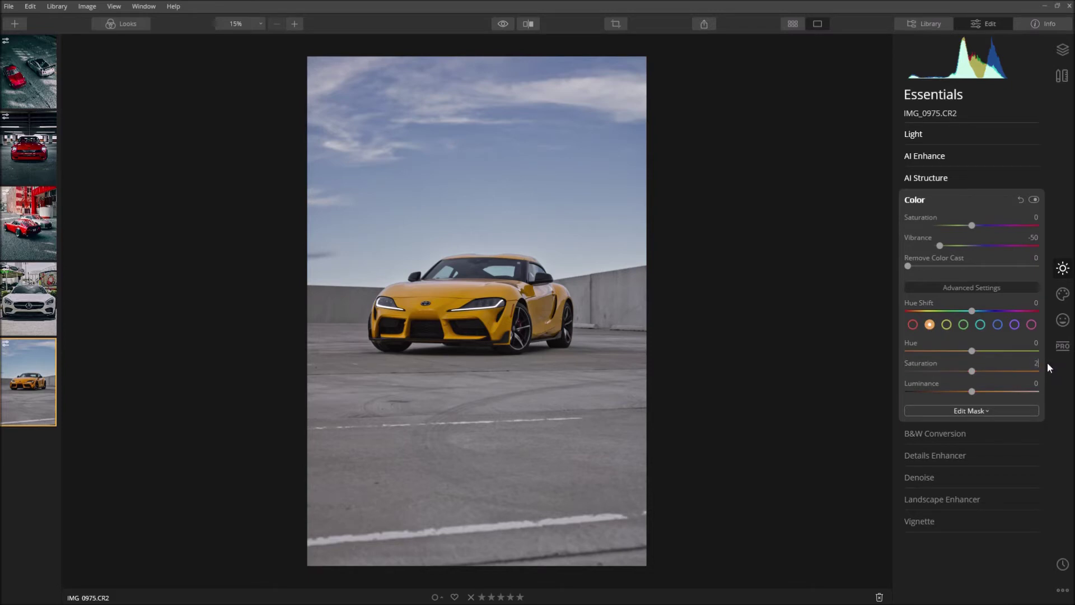
left_click_drag(971, 371, 987, 370)
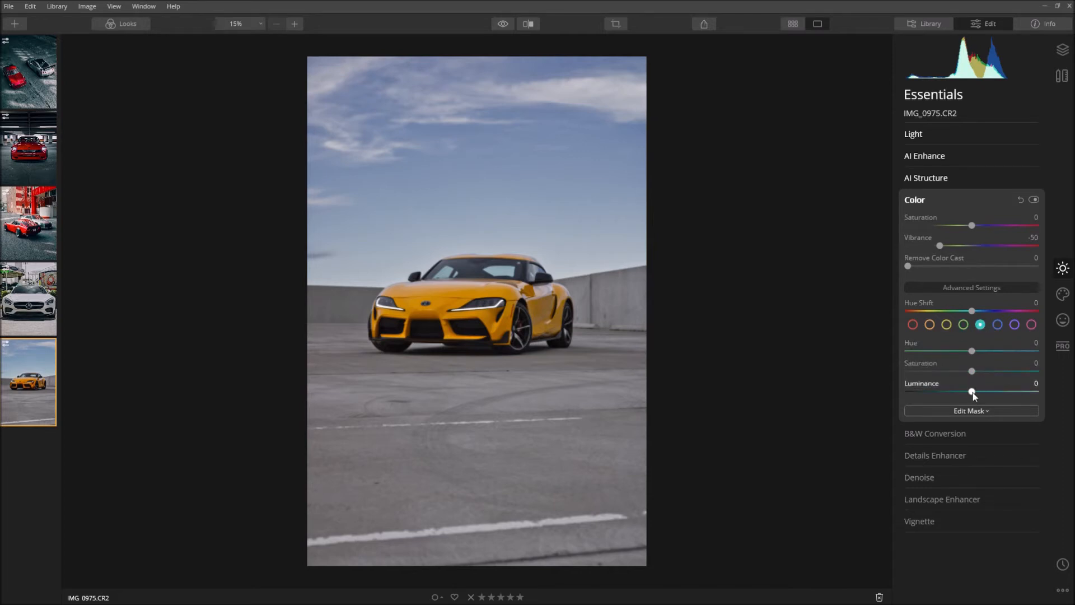
left_click_drag(971, 391, 907, 391)
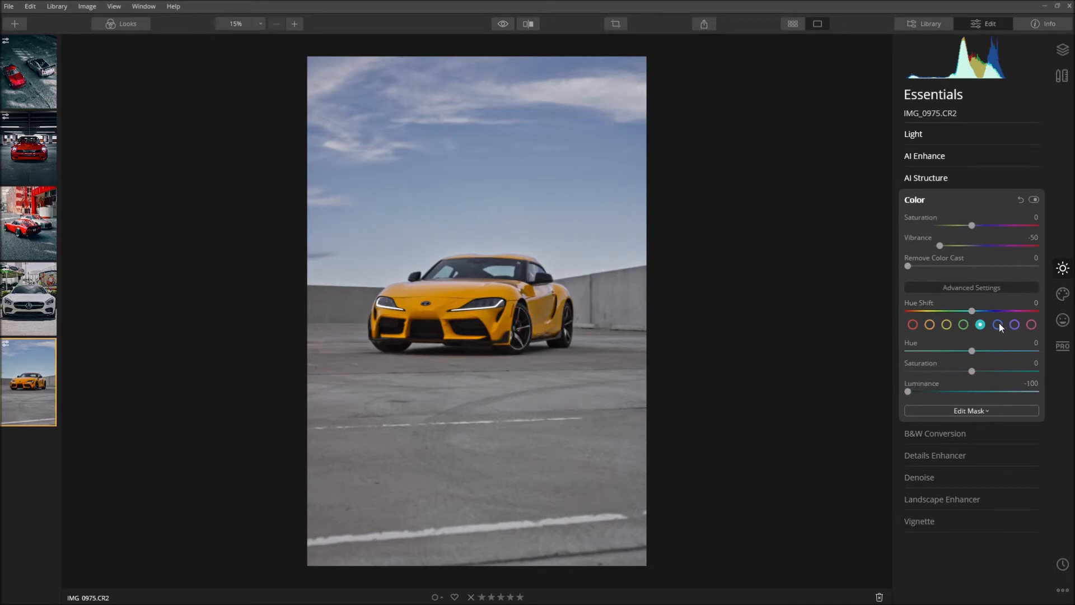
Give blues hue -25, saturation 100 and luminance -50, then collapse Color.
left_click(997, 325)
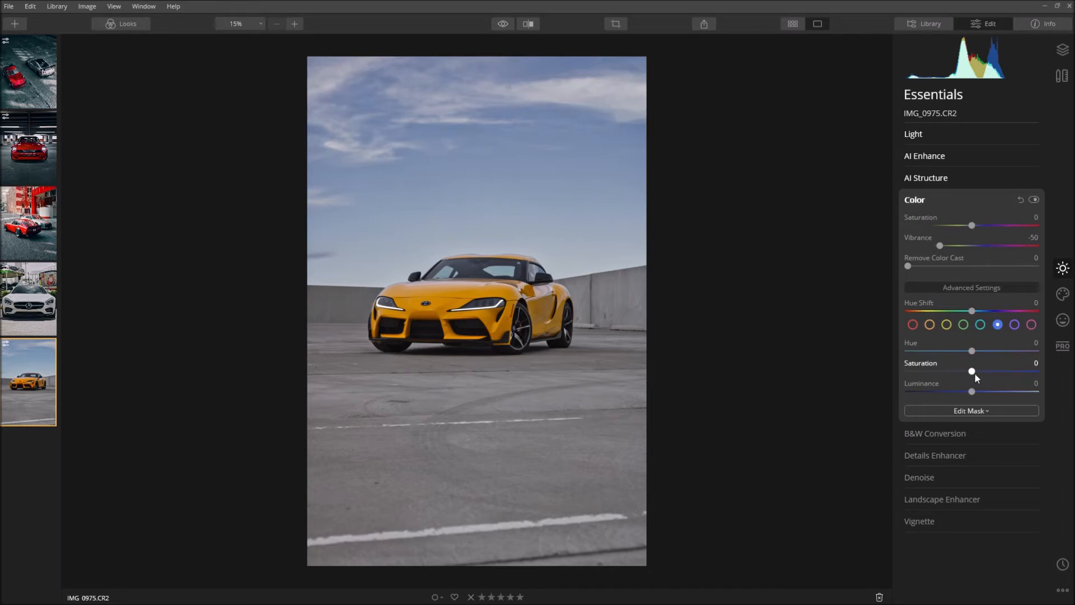
mouse_move(972, 372)
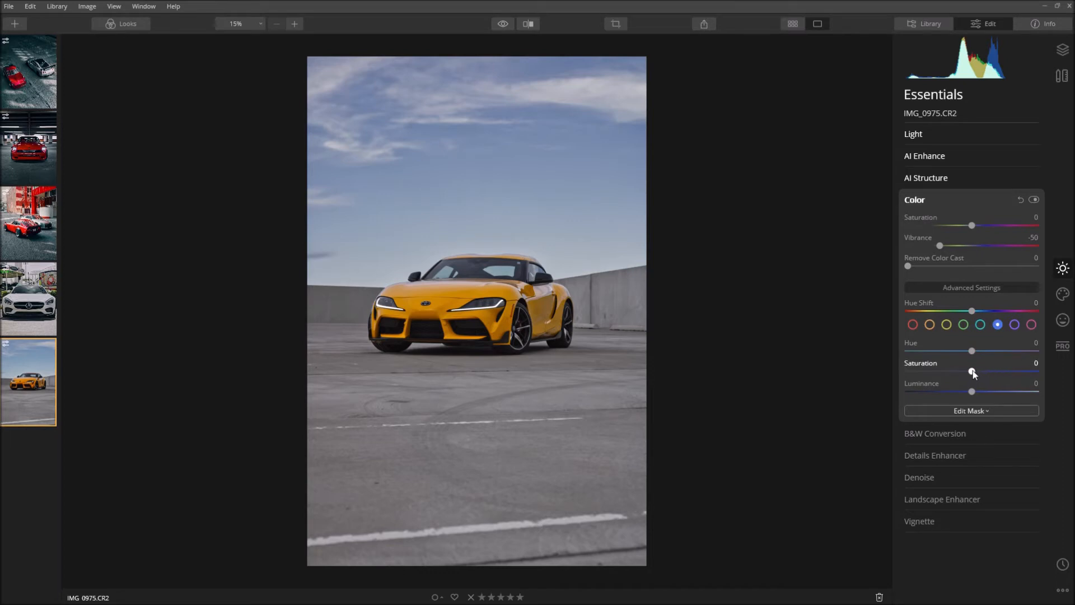
left_click_drag(971, 371, 1035, 370)
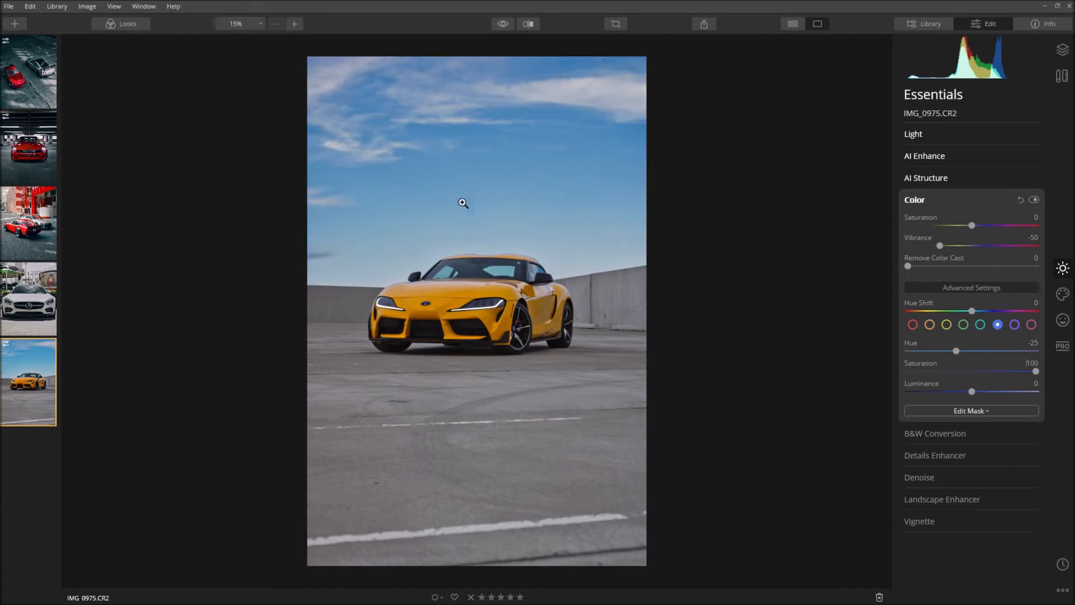
mouse_move(1059, 382)
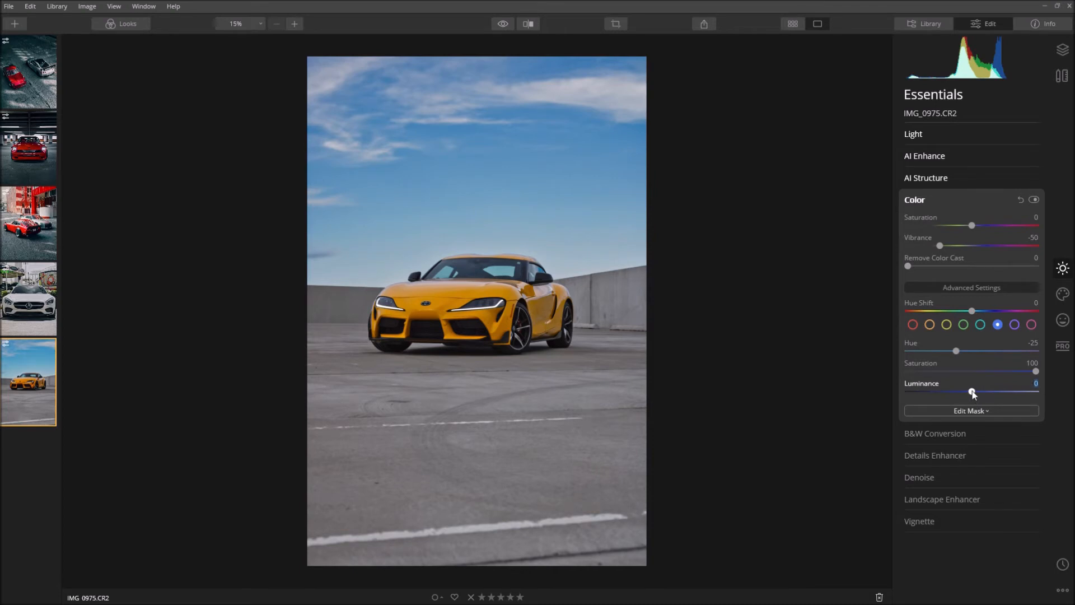
left_click_drag(972, 392, 908, 391)
type("-5")
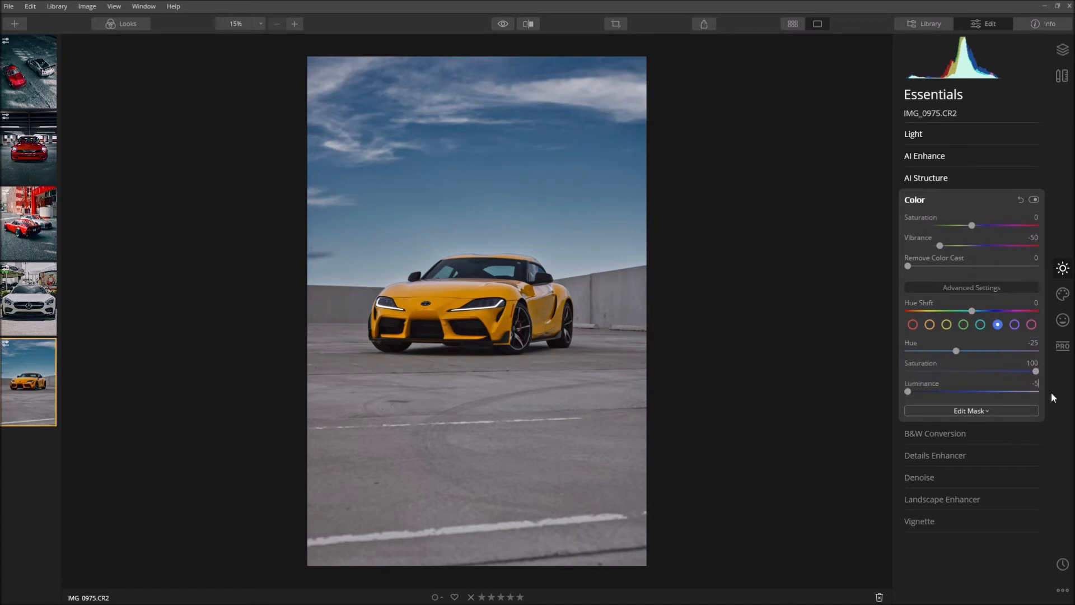
left_click_drag(1036, 390, 940, 391)
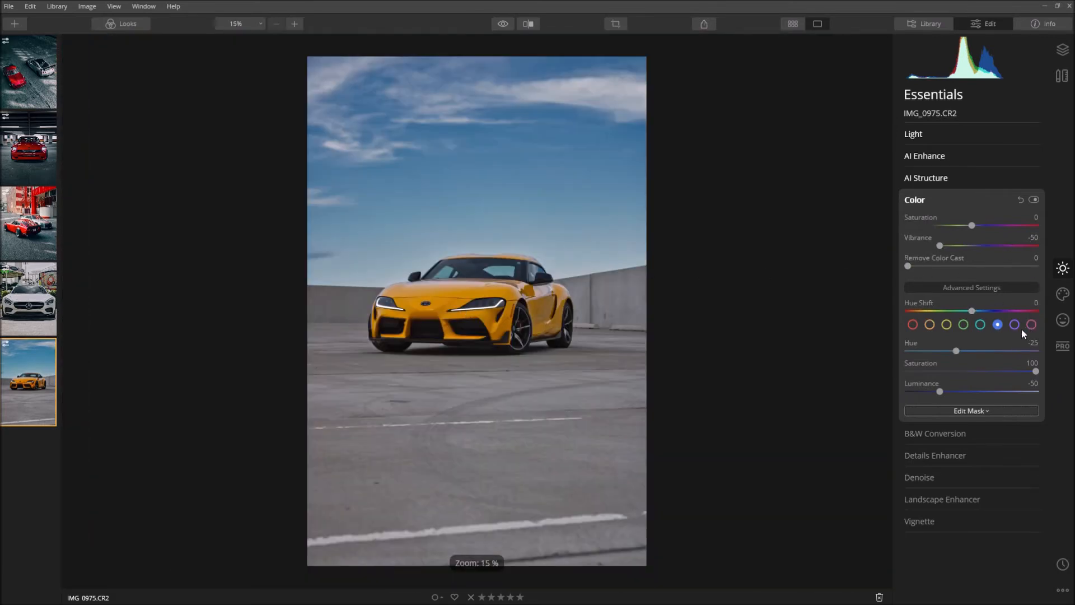
left_click(1031, 324)
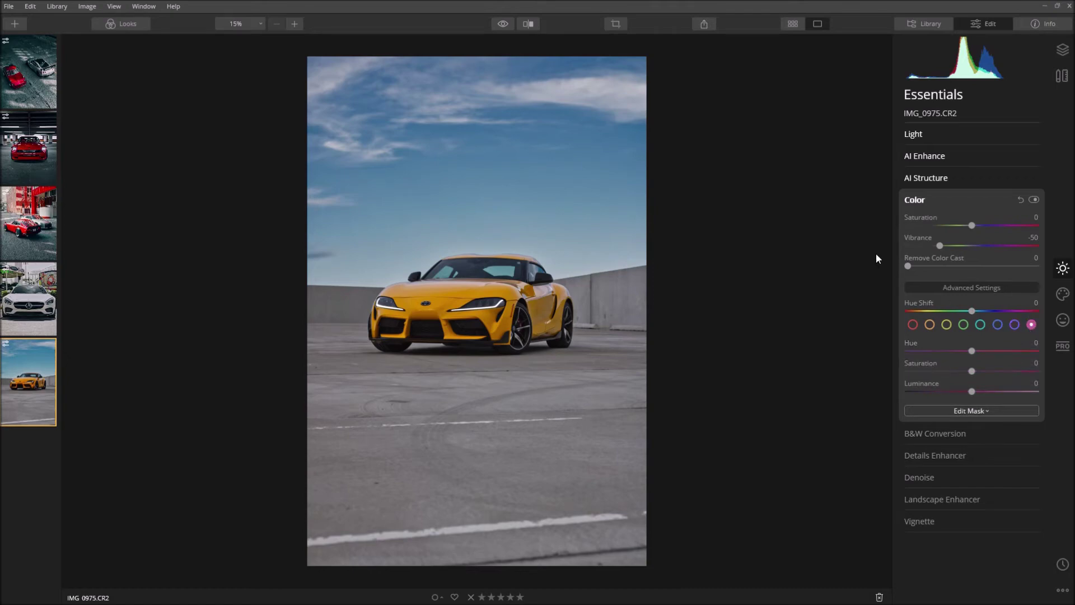
mouse_move(928, 203)
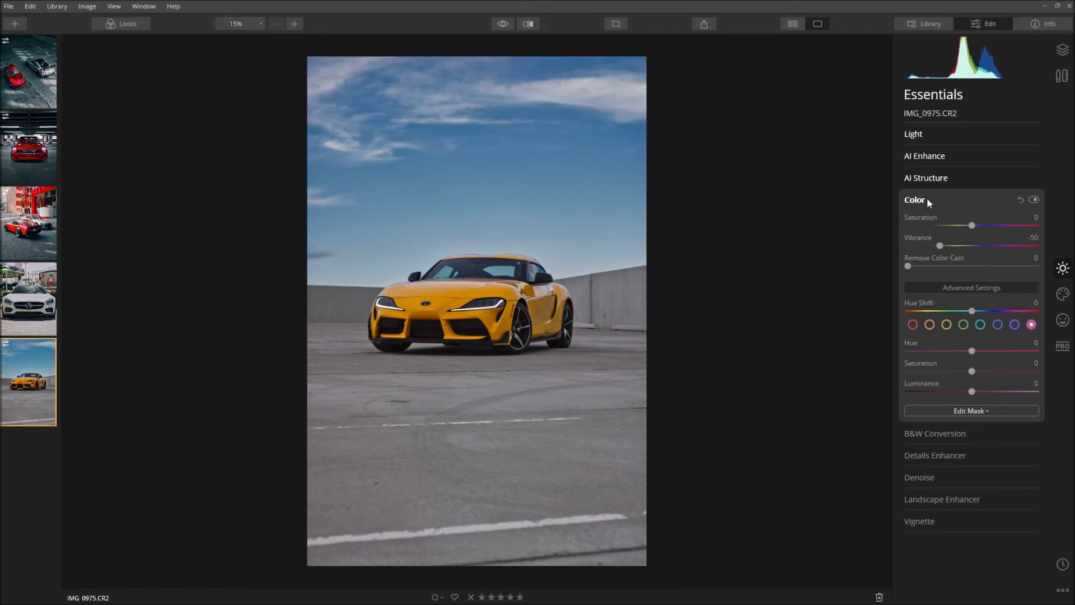
left_click(914, 199)
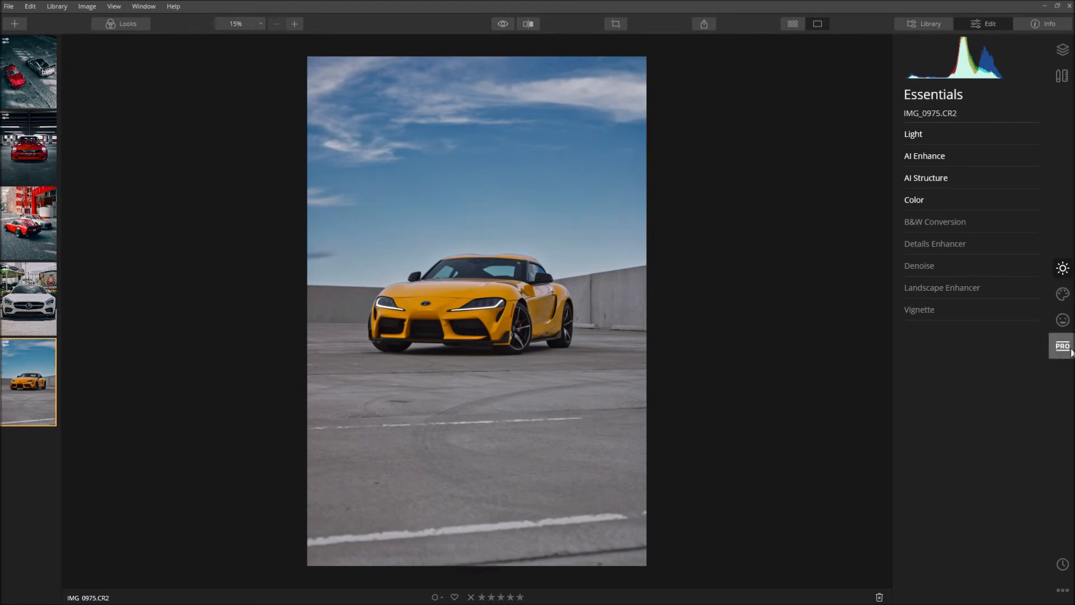
Split-tone with highlights hue 25, saturation 30 and shadows hue 180, saturation 25.
left_click(1062, 346)
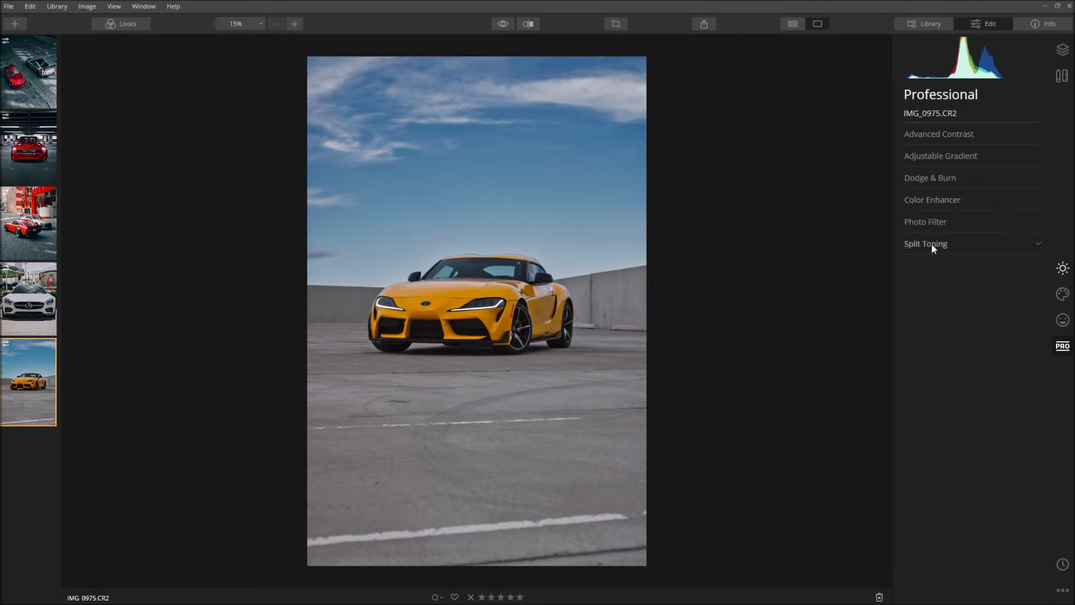
left_click(925, 243)
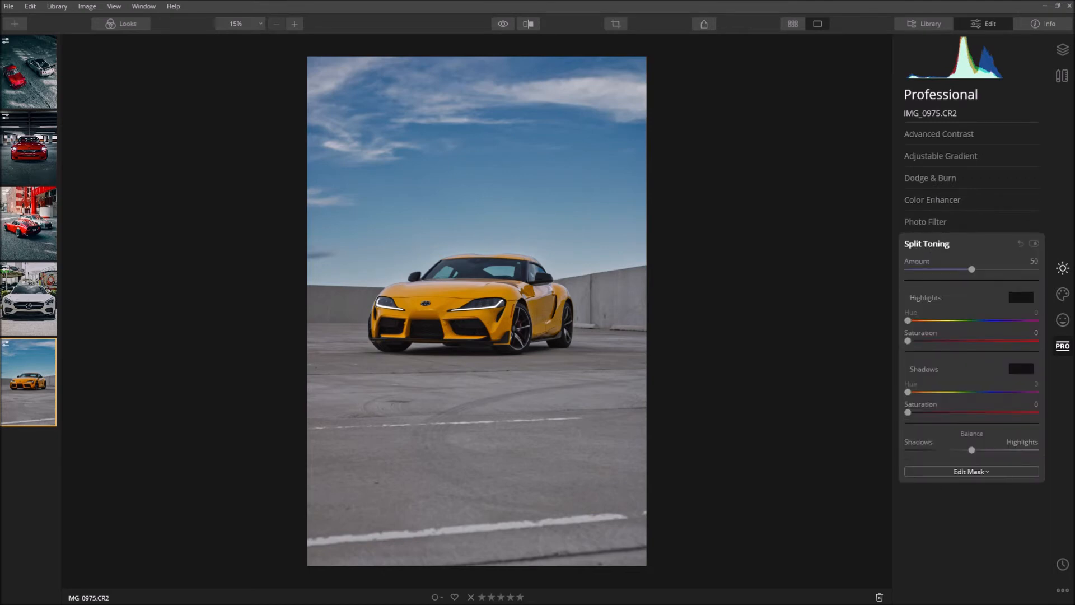
mouse_move(919, 384)
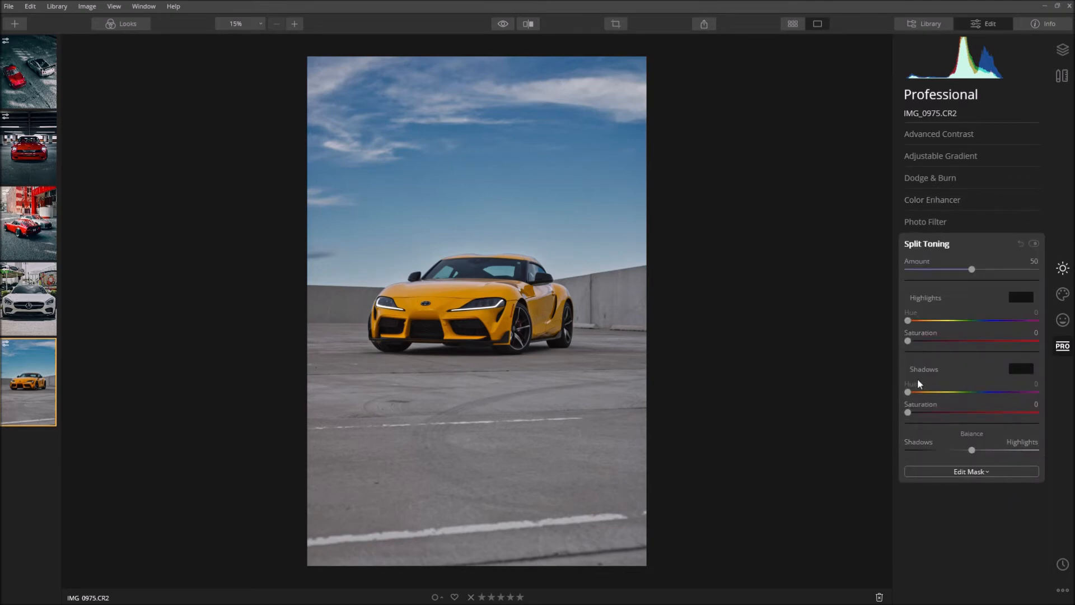
mouse_move(850, 583)
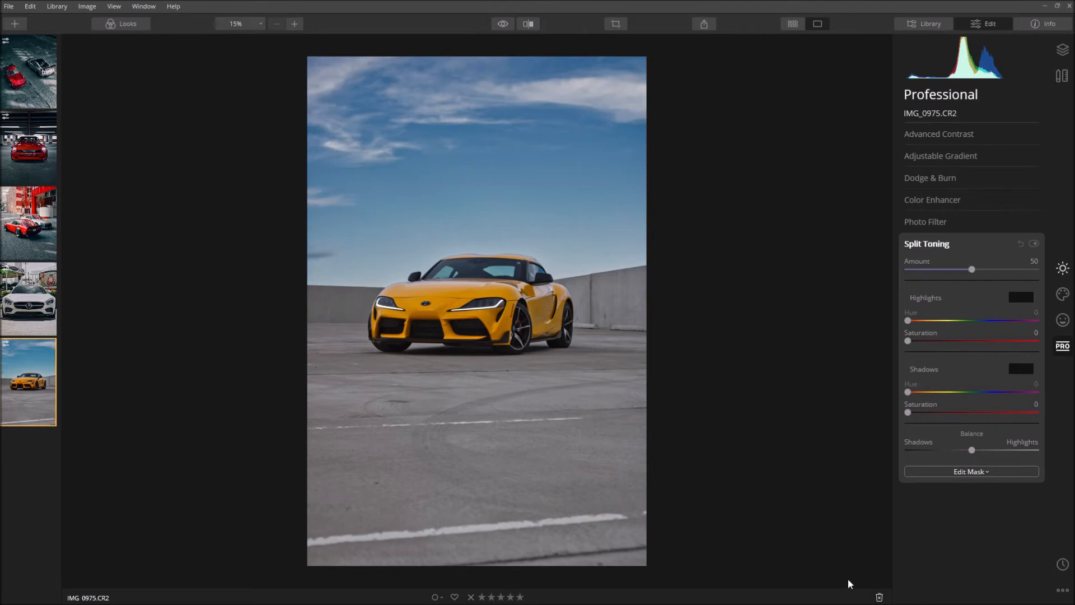
mouse_move(845, 561)
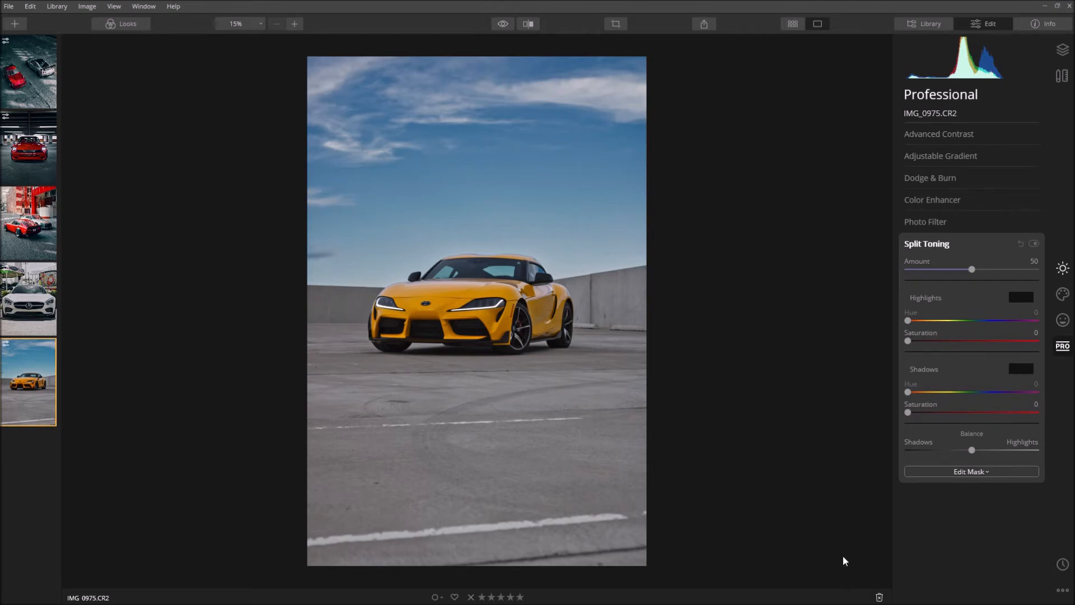
mouse_move(815, 525)
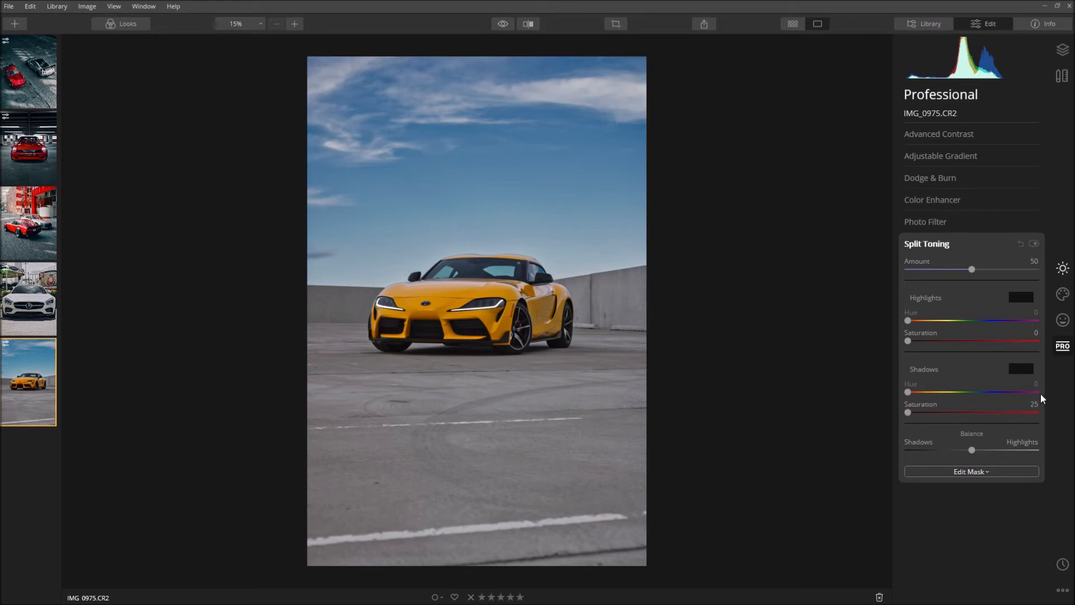
left_click_drag(907, 412, 940, 412)
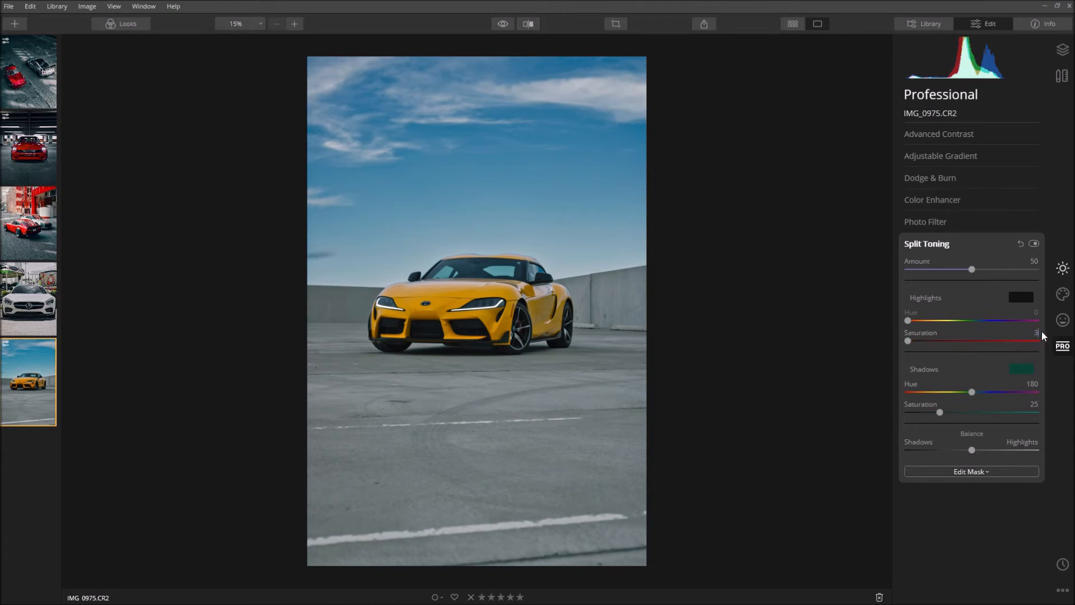
left_click_drag(909, 341, 946, 341)
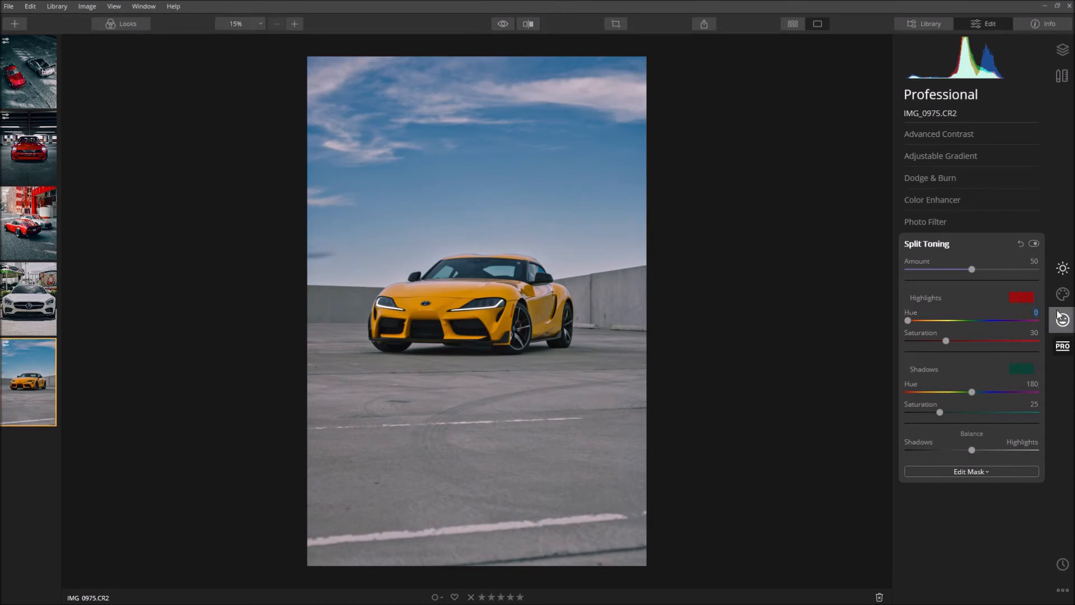
left_click_drag(908, 321, 916, 321)
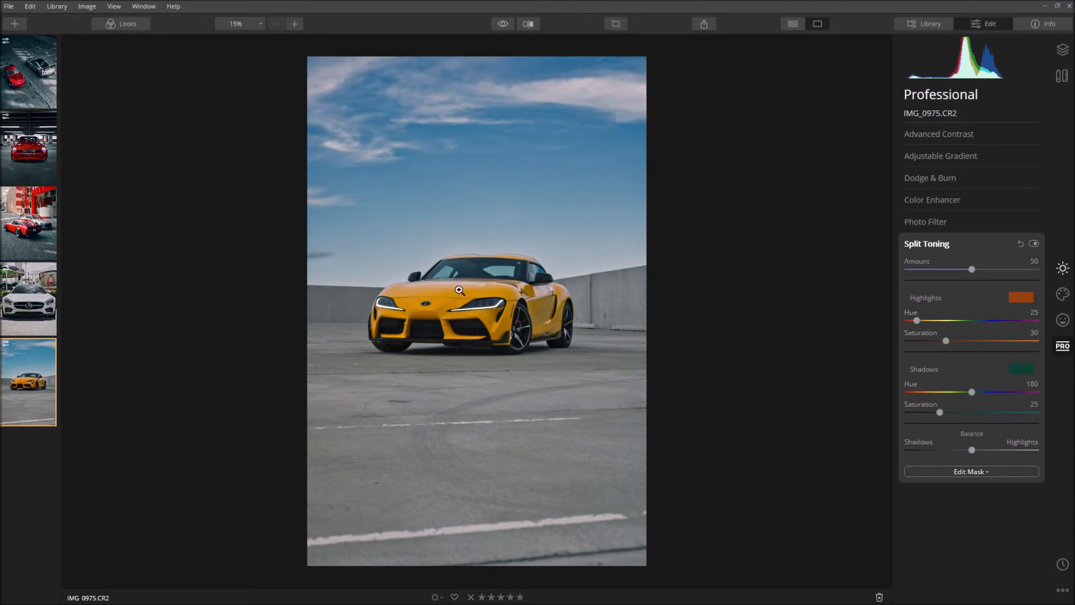
left_click(503, 24)
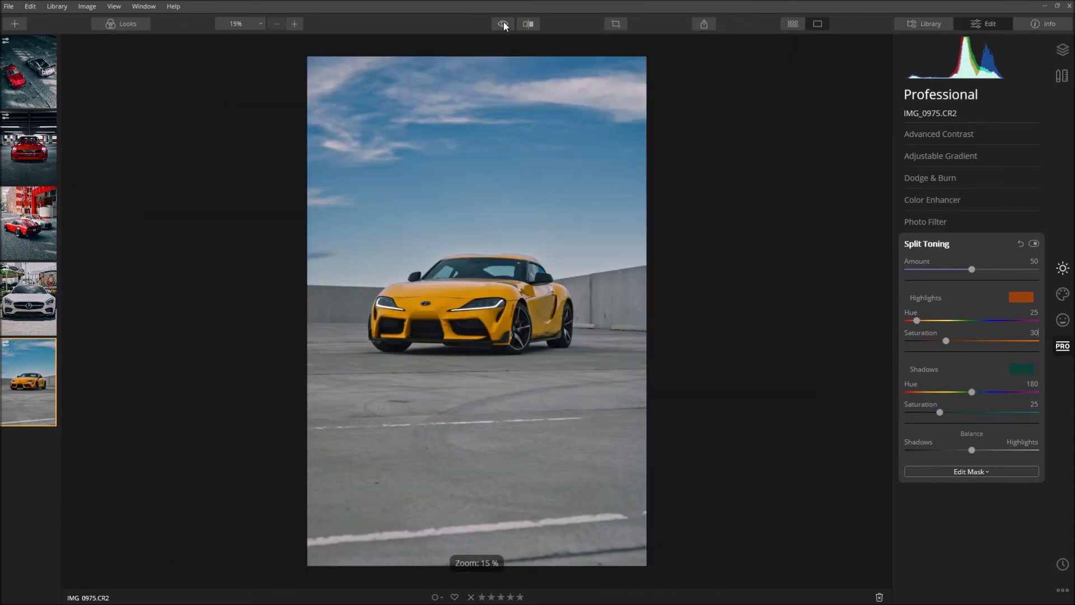
left_click(501, 24)
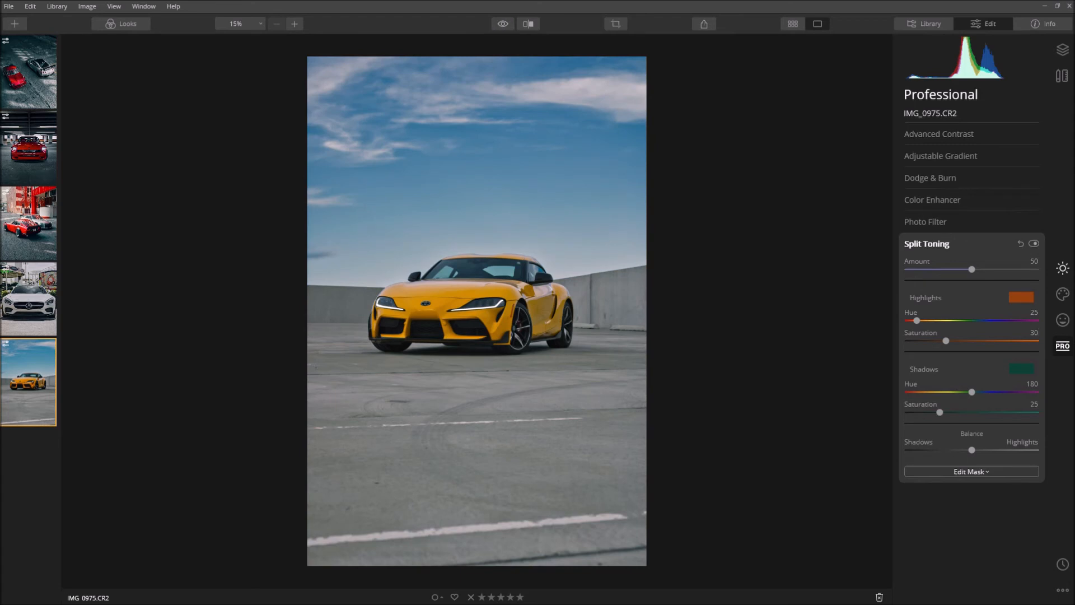
mouse_move(496, 22)
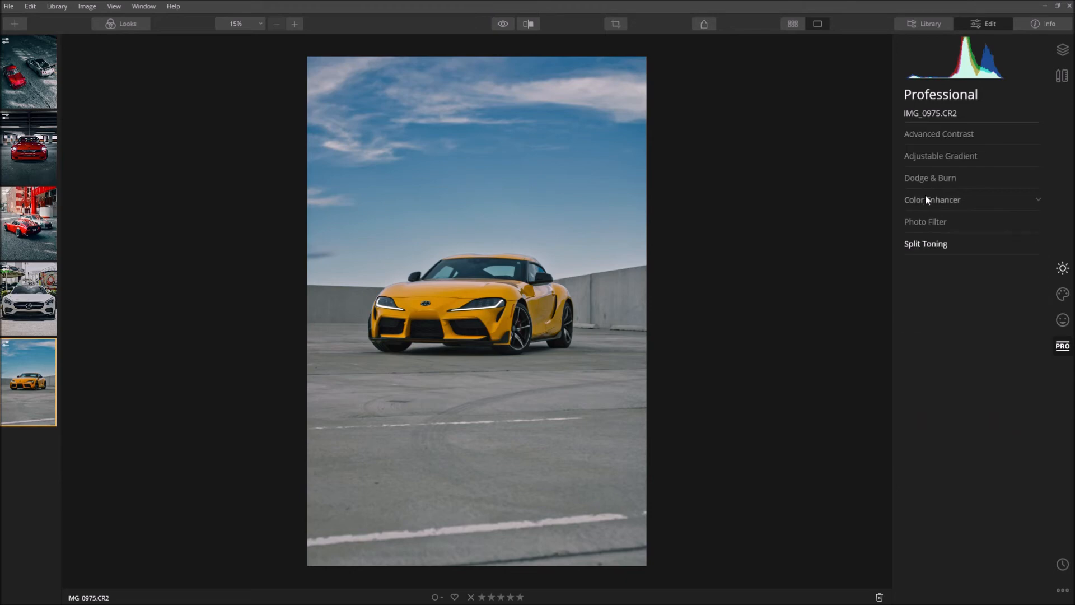
In Color Enhancer balance, set shadows Cyan-Red -5 and Yellow-Blue 5.
left_click(932, 199)
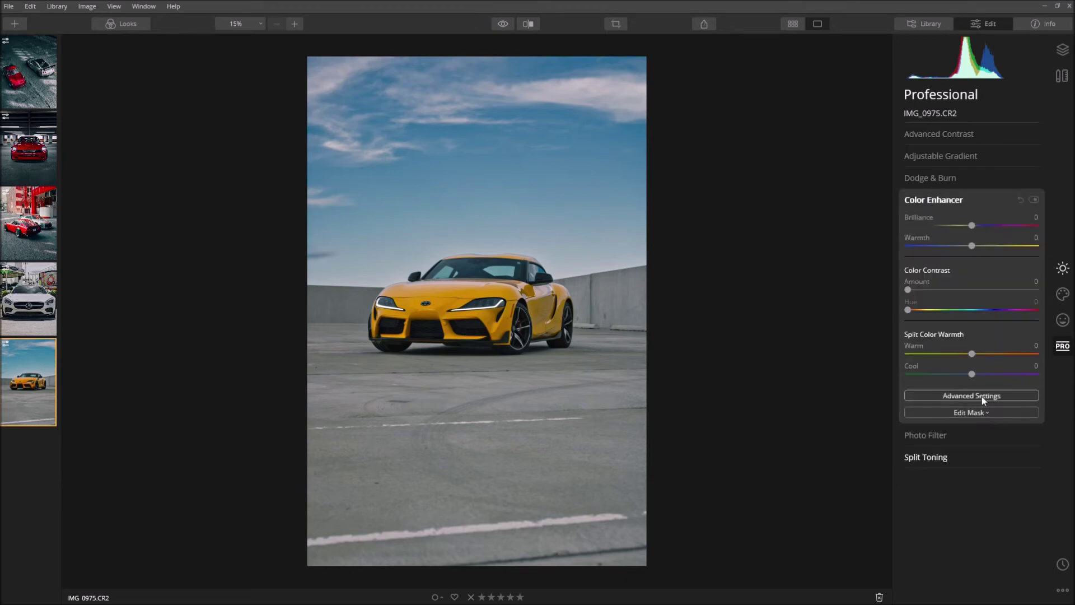
left_click(971, 396)
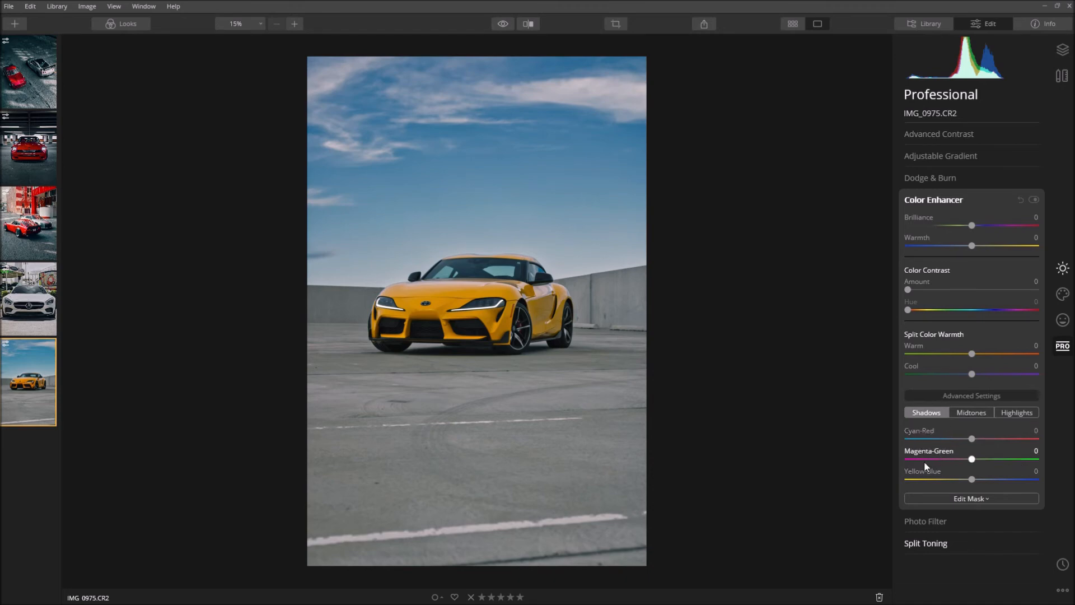
mouse_move(898, 477)
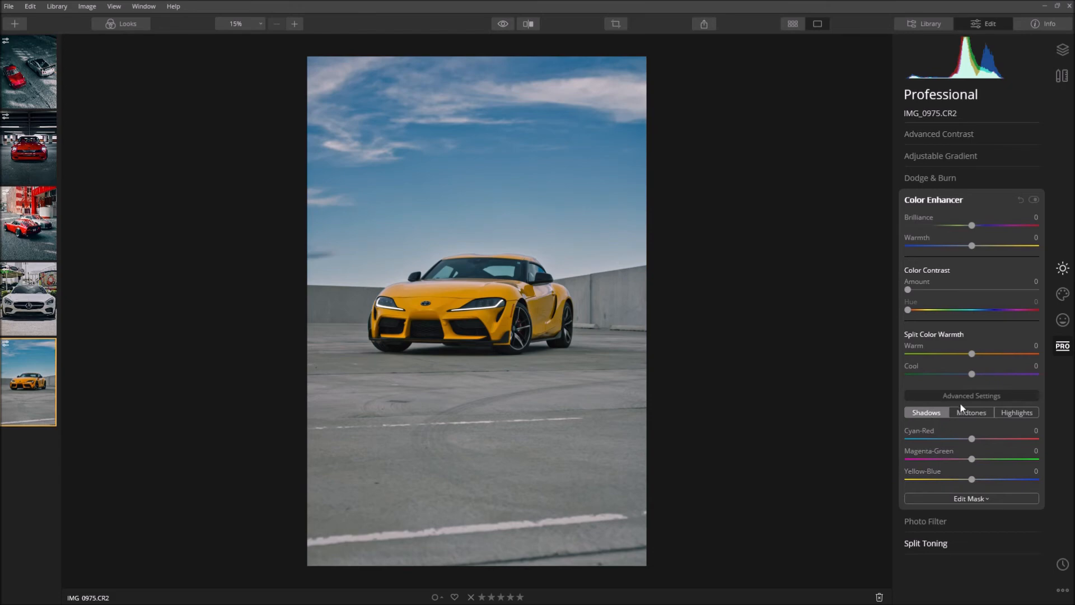
mouse_move(991, 458)
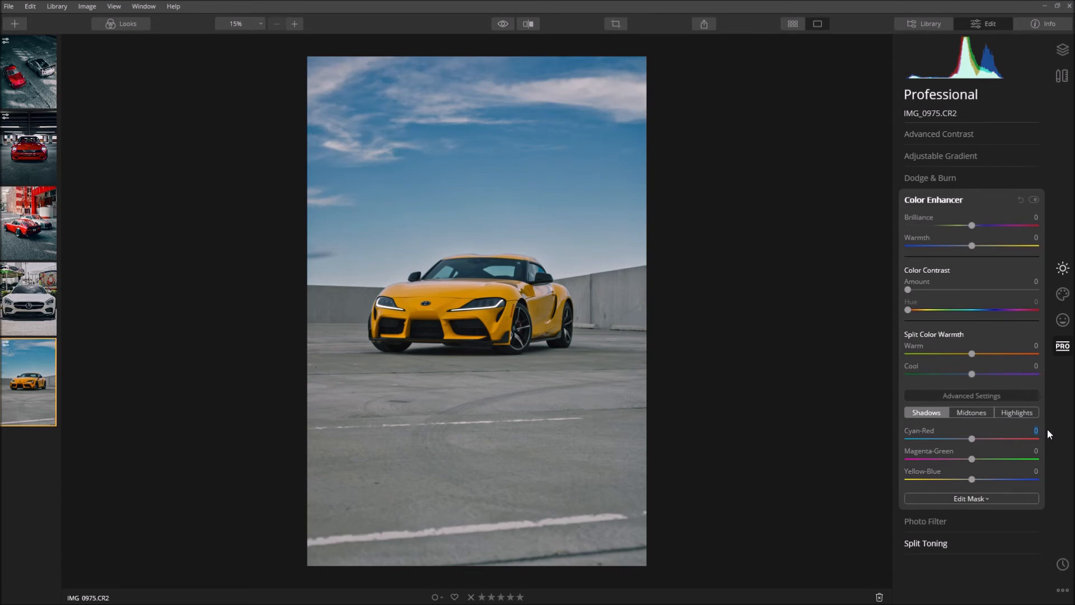
left_click_drag(972, 438, 969, 438)
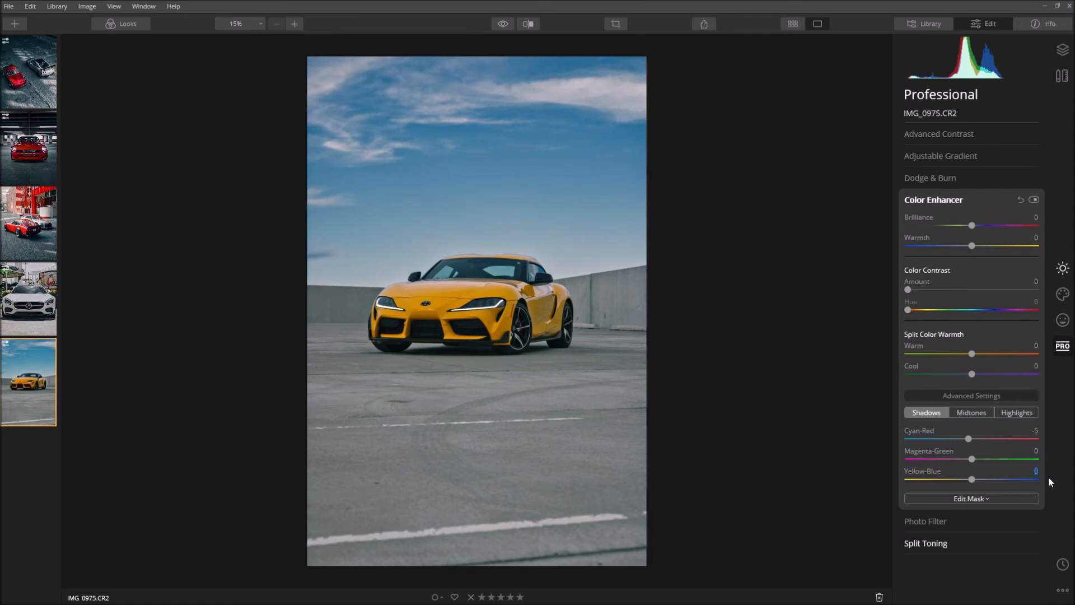
left_click_drag(971, 479, 975, 480)
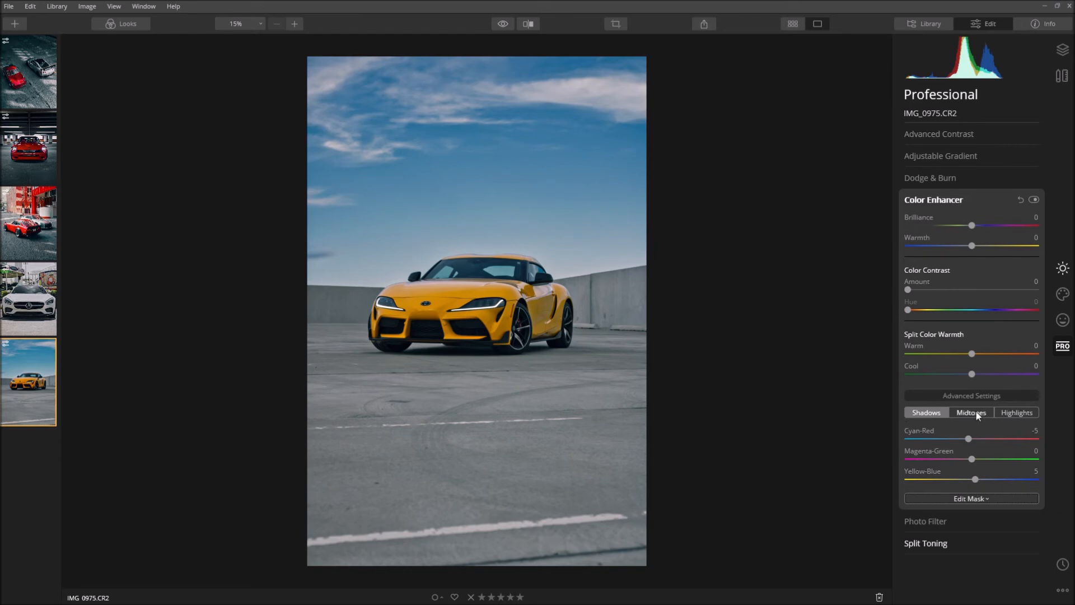
Set midtones Cyan-Red -5, Yellow-Blue 5 and highlights Cyan-Red 5.
left_click(972, 412)
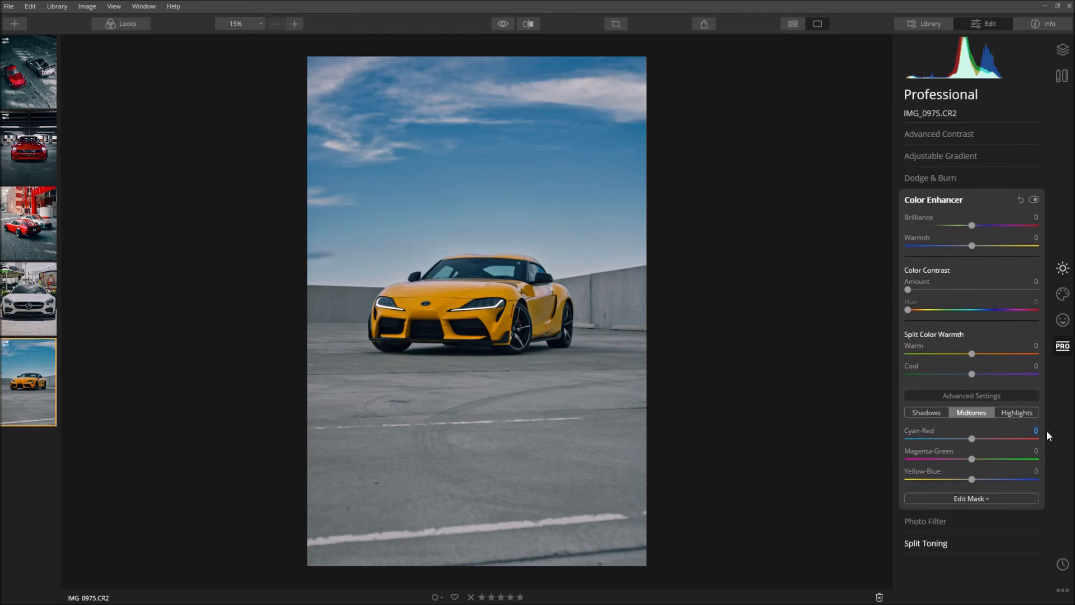
left_click_drag(971, 437, 968, 438)
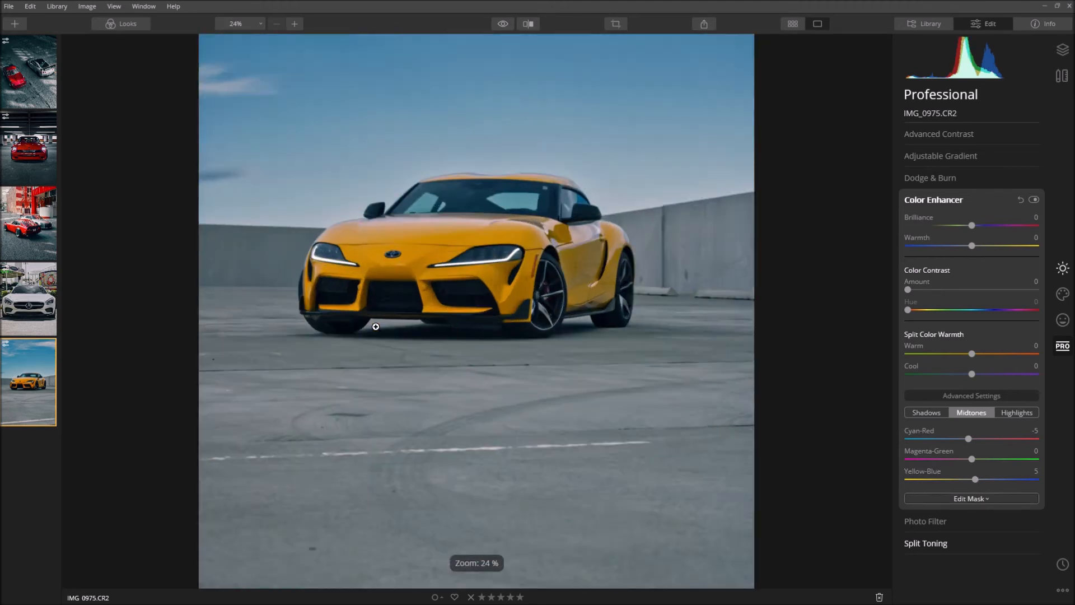
left_click(275, 24)
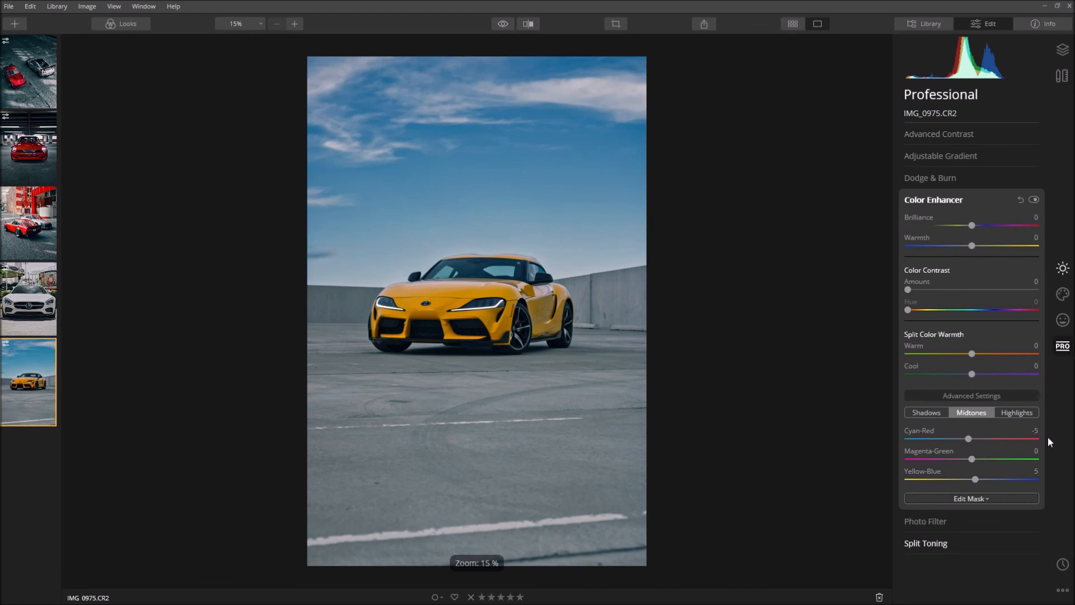
left_click(1016, 412)
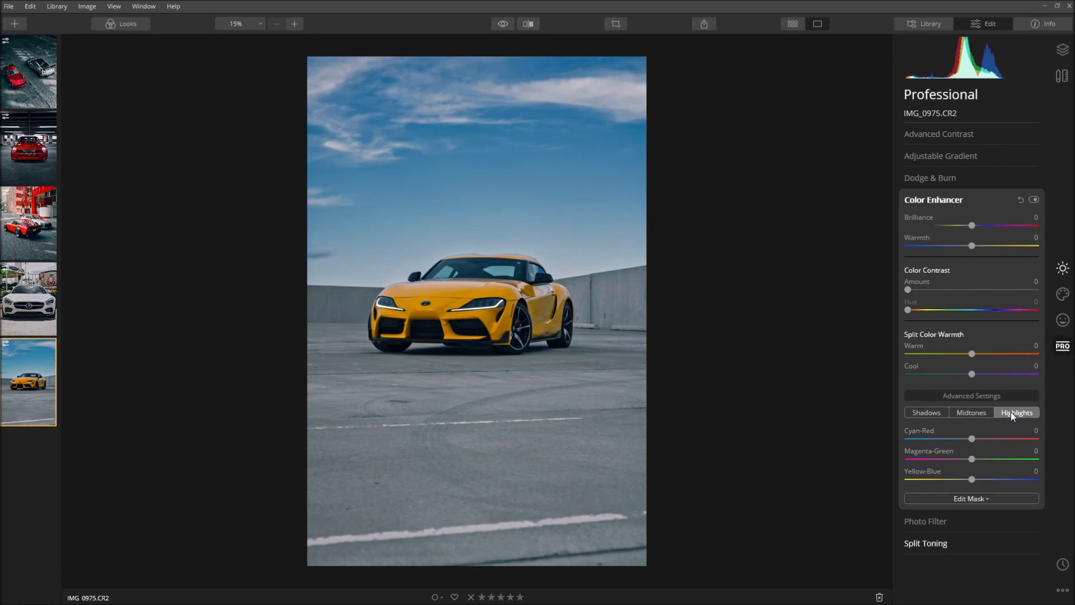
left_click(971, 412)
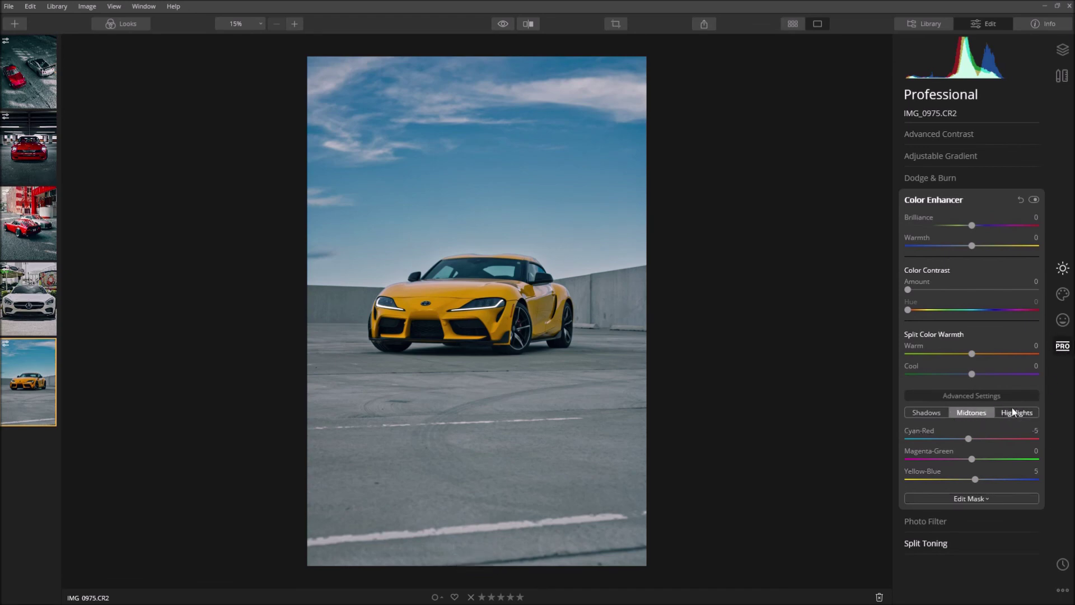
left_click(1016, 412)
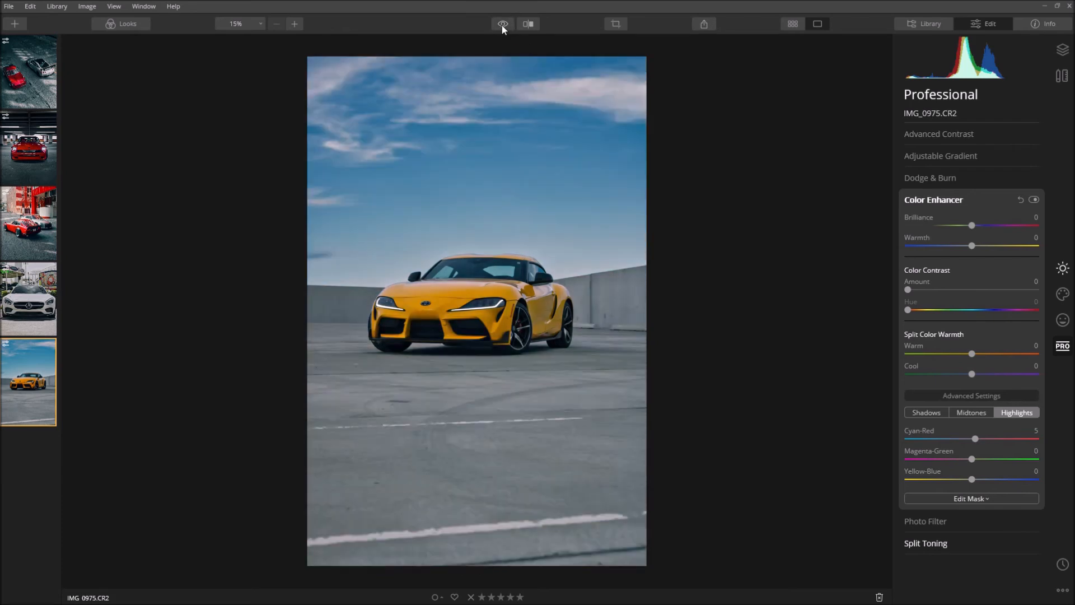
left_click(932, 200)
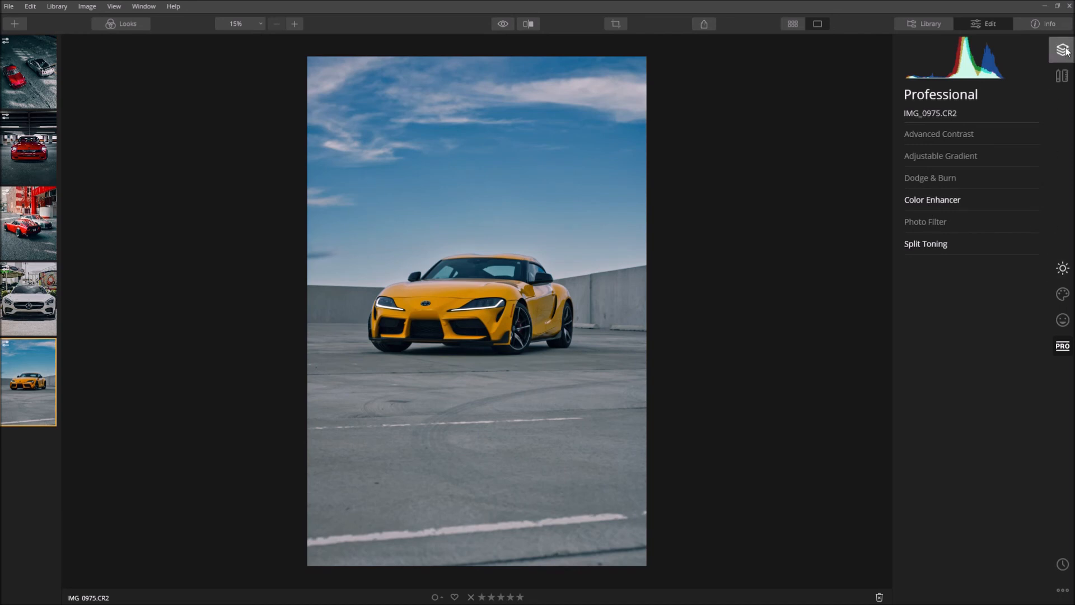
Add an adjustment layer from the Layers panel and mask its lower part with a gradient.
left_click(1056, 51)
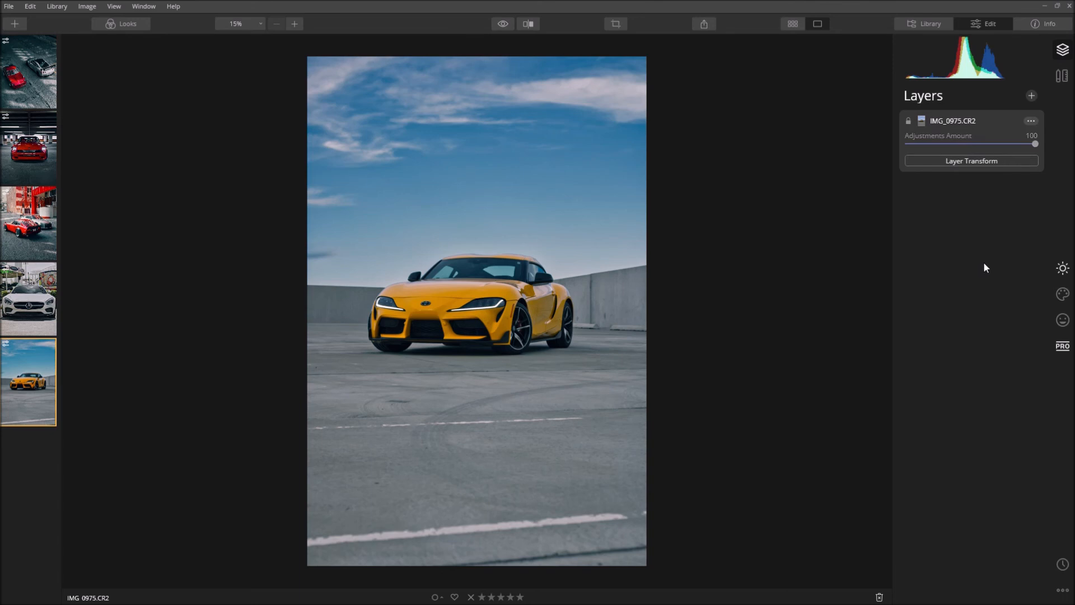
mouse_move(962, 84)
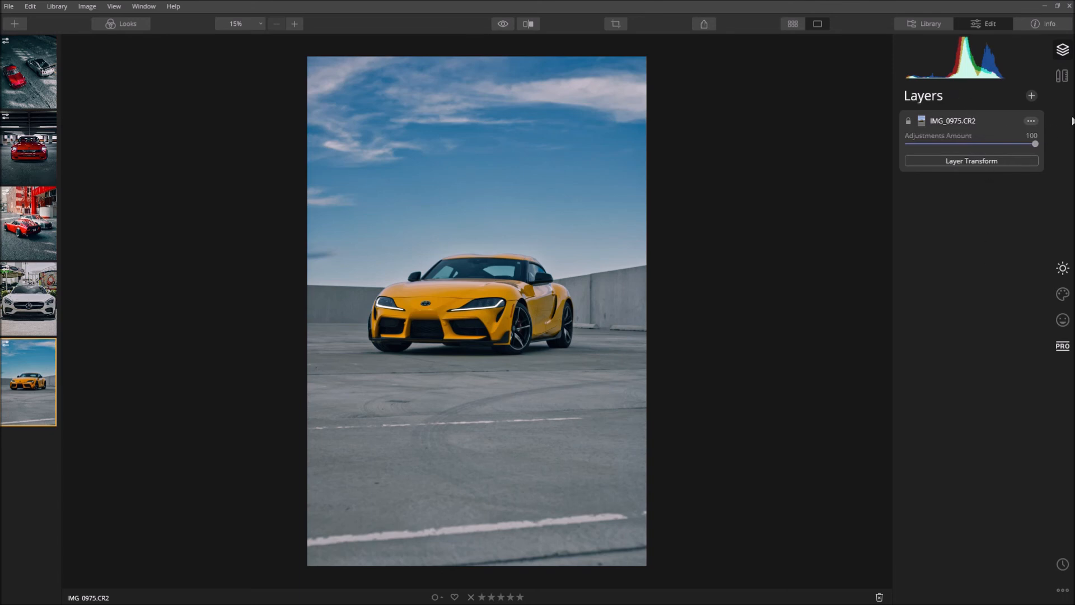
left_click(1030, 95)
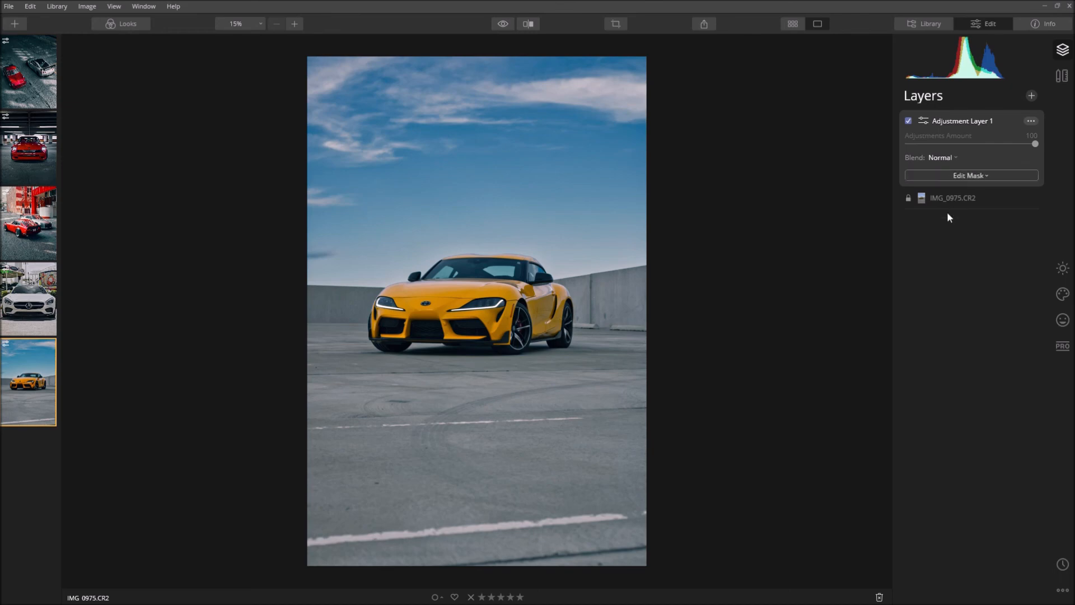
left_click(971, 175)
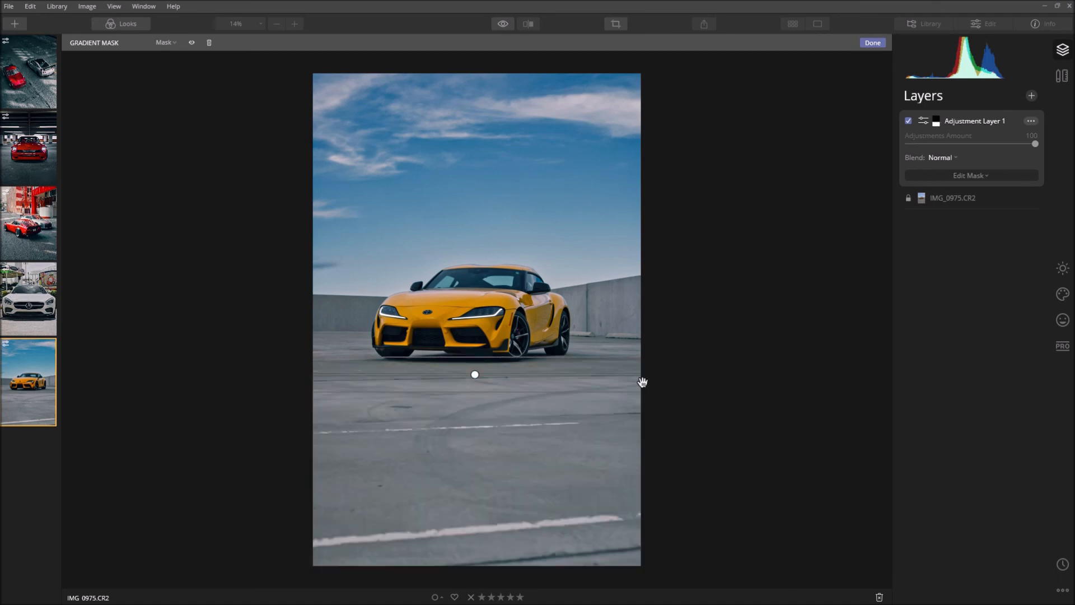
mouse_move(1062, 268)
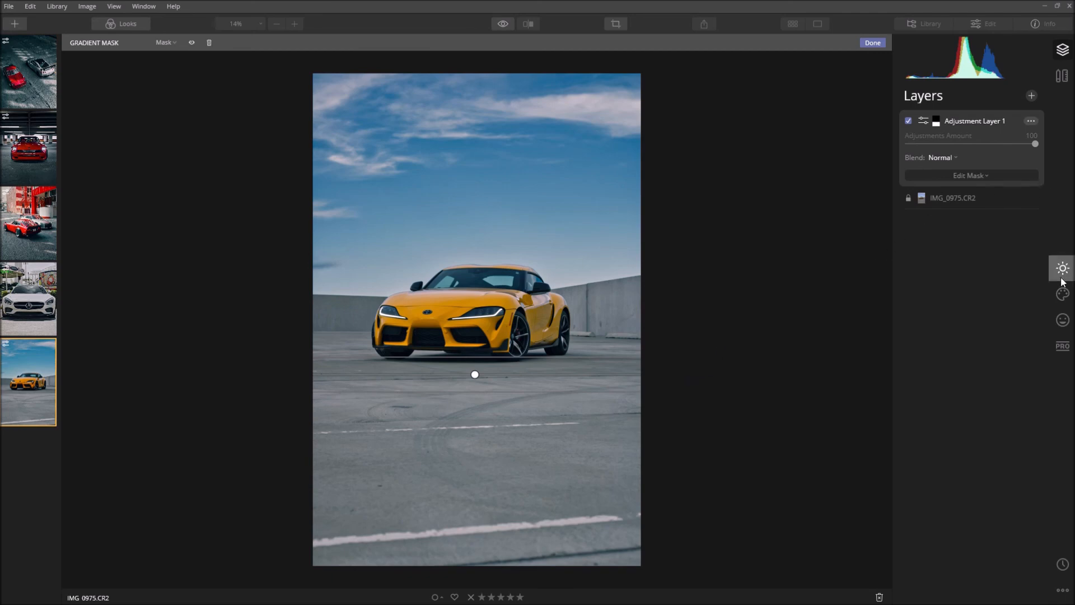
left_click(871, 42)
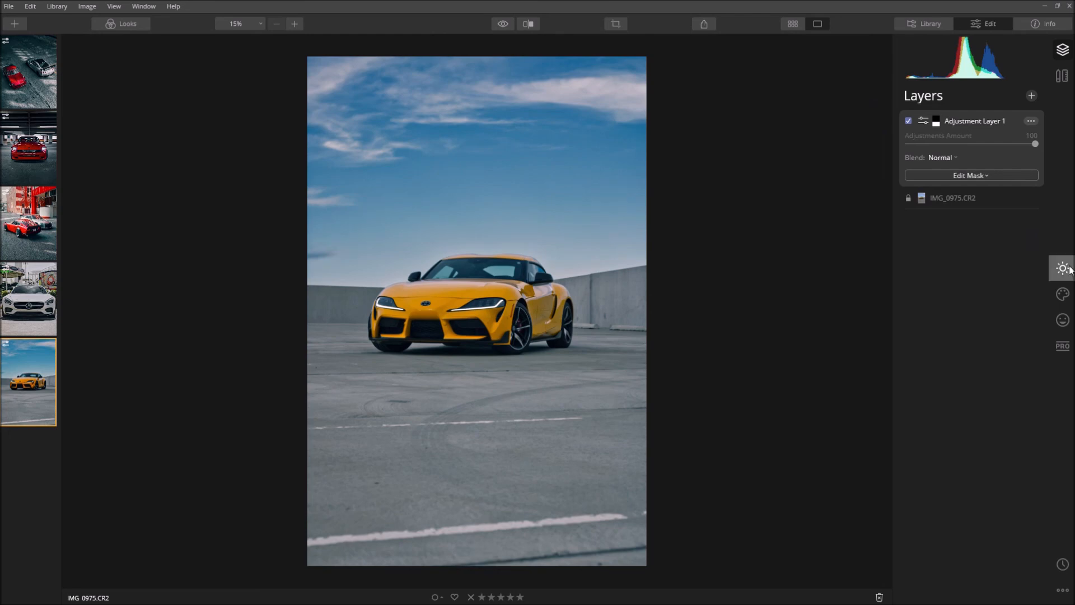
Set Adjustment Layer 1's Light Exposure to -1.00, then return to Layers.
left_click(1061, 268)
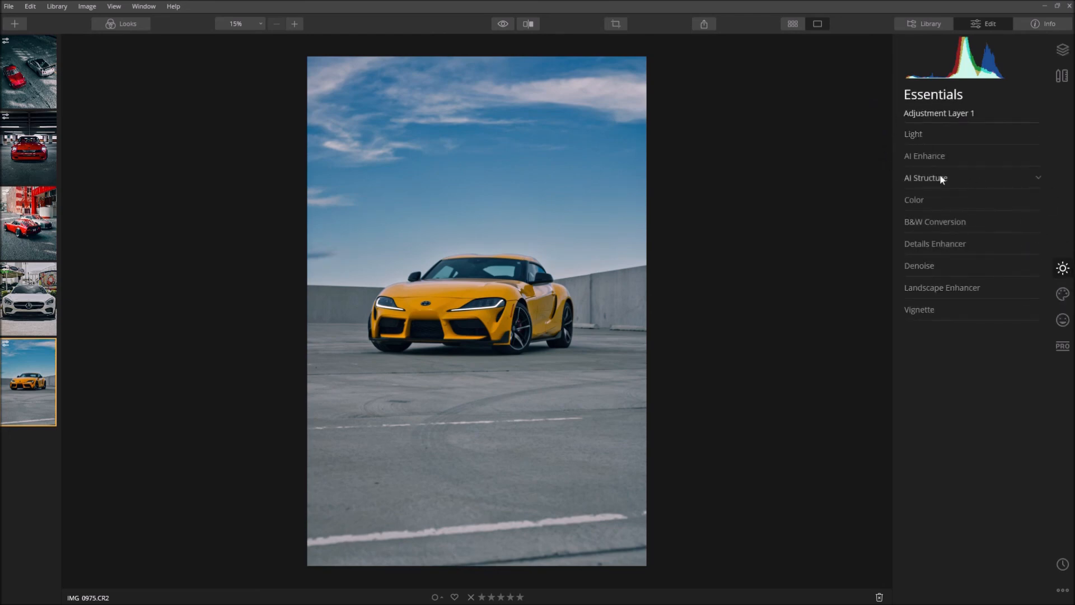
left_click(913, 134)
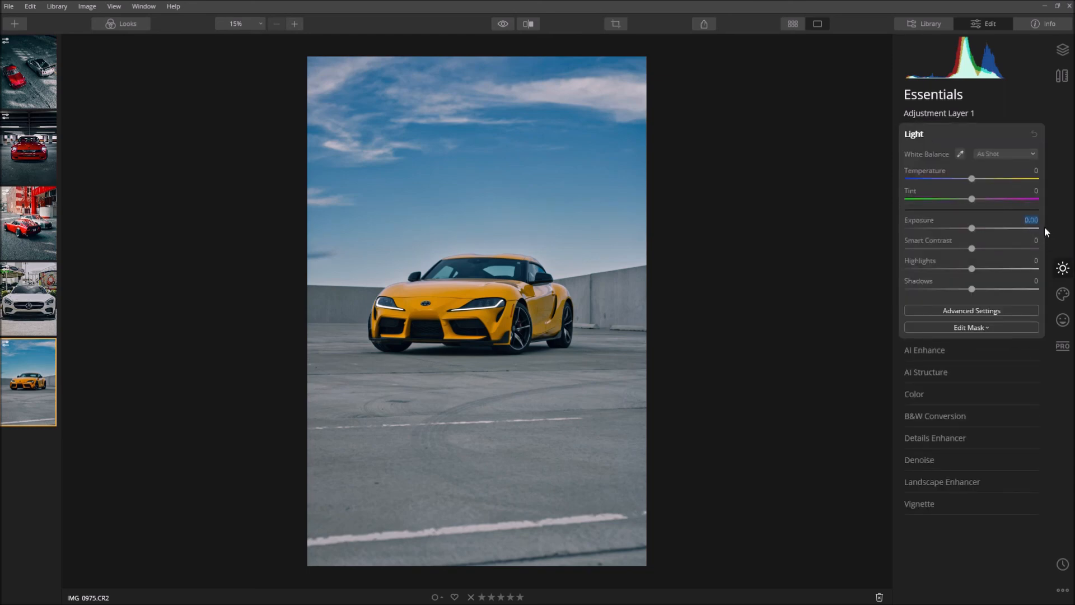
left_click_drag(971, 228, 959, 228)
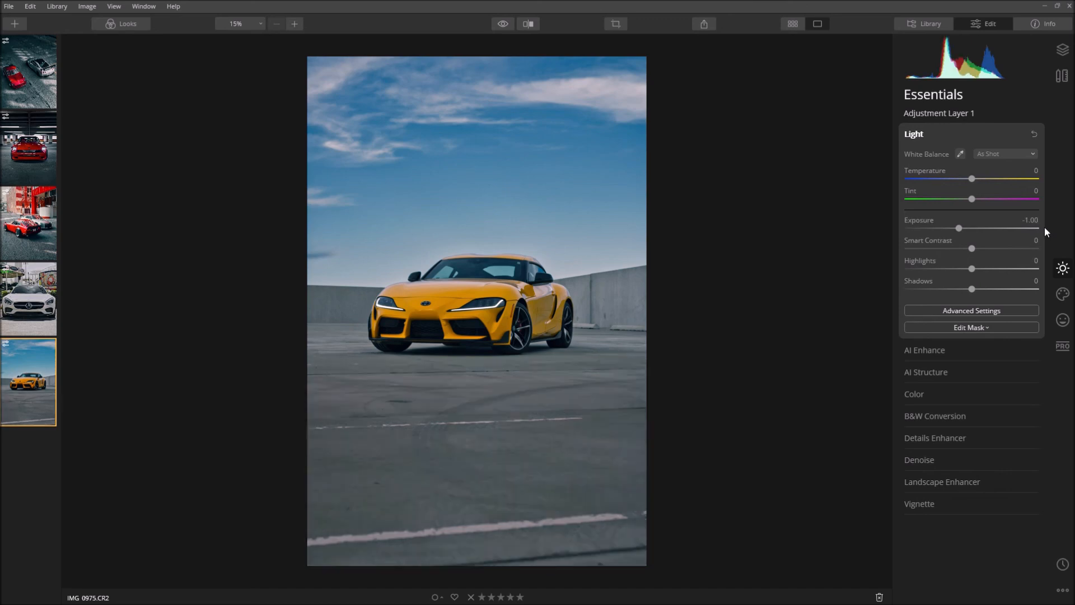
mouse_move(1008, 222)
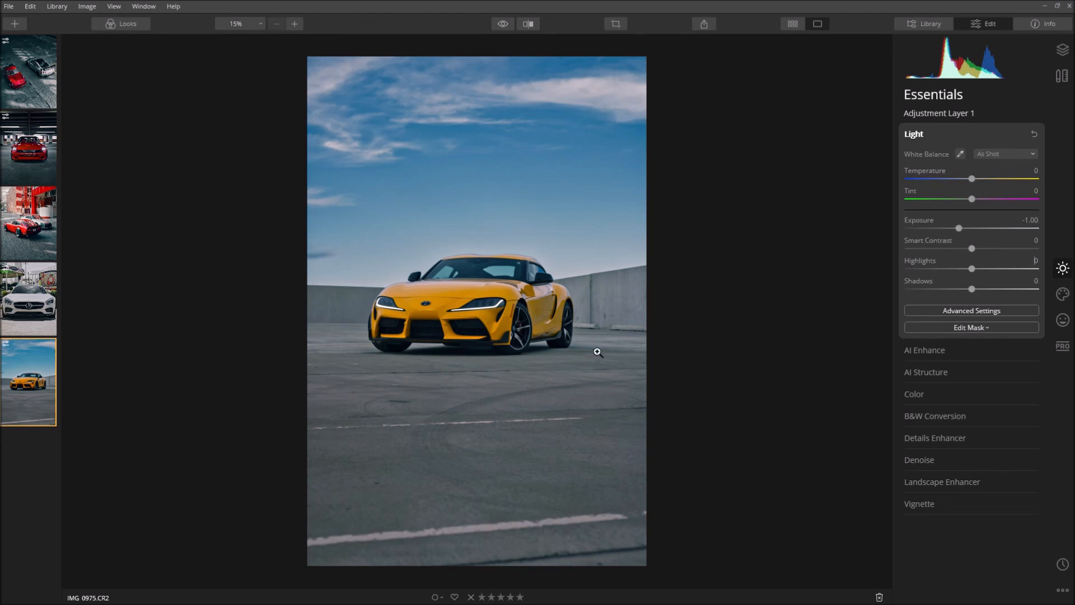
mouse_move(637, 294)
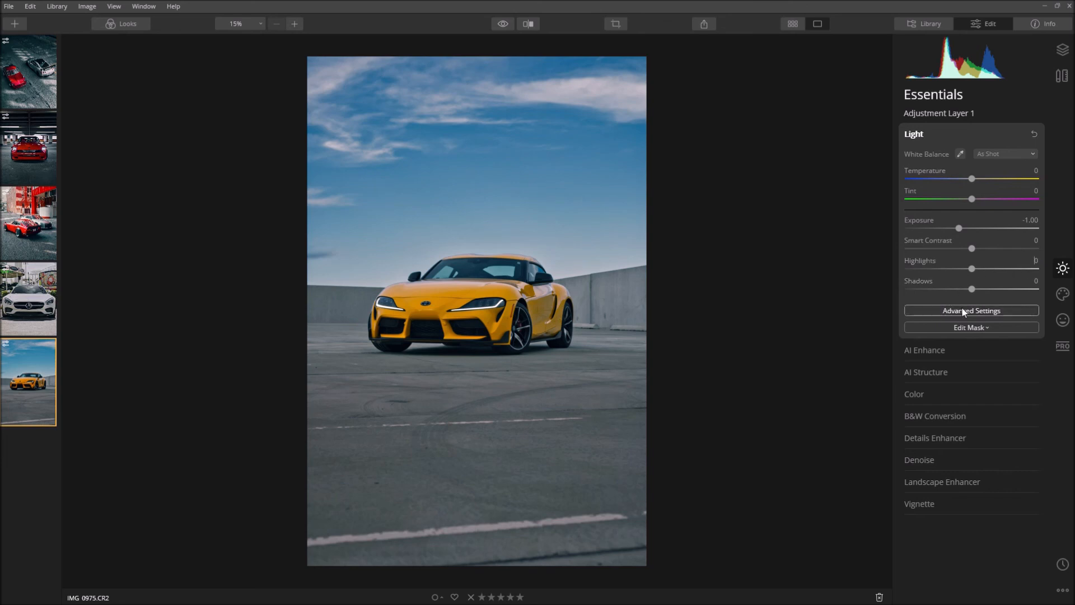
left_click(1058, 51)
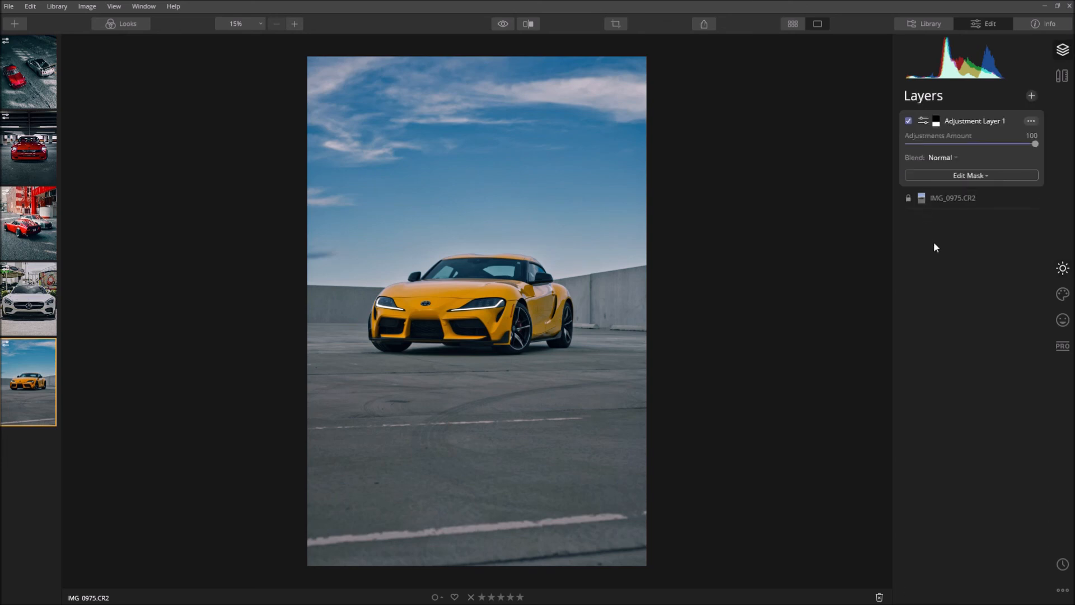